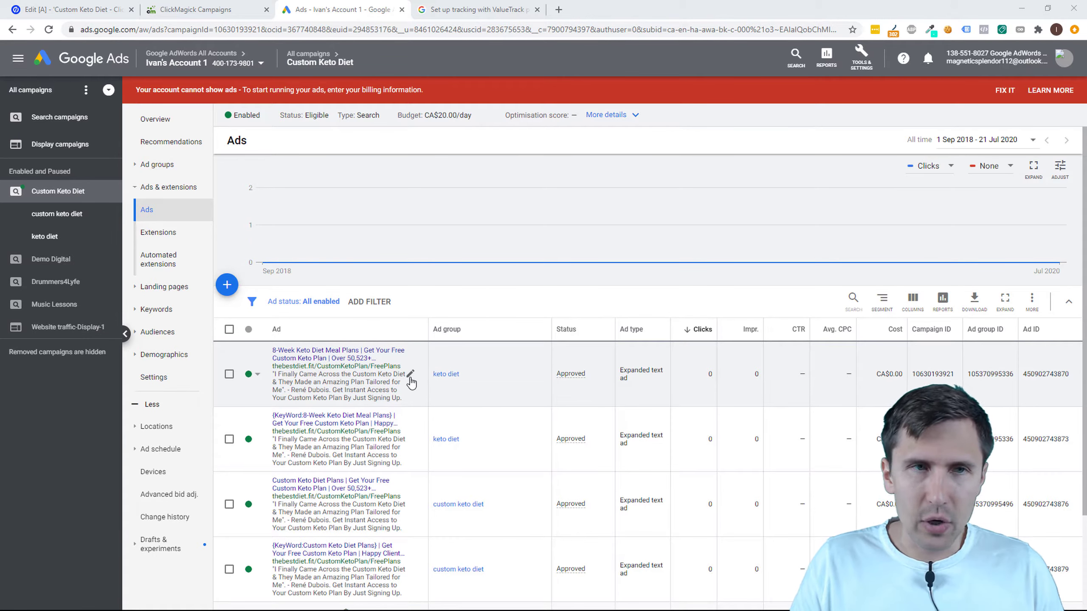
# - Open the 8-Week Keto Diet Meal Plans text ad in edit mode
pyautogui.click(409, 382)
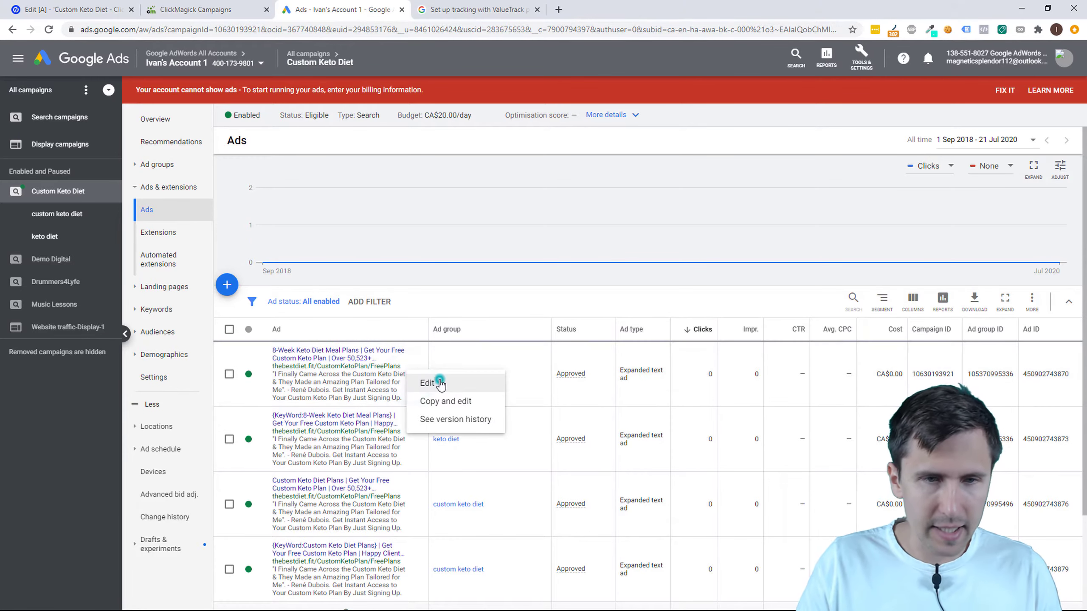
pyautogui.click(427, 383)
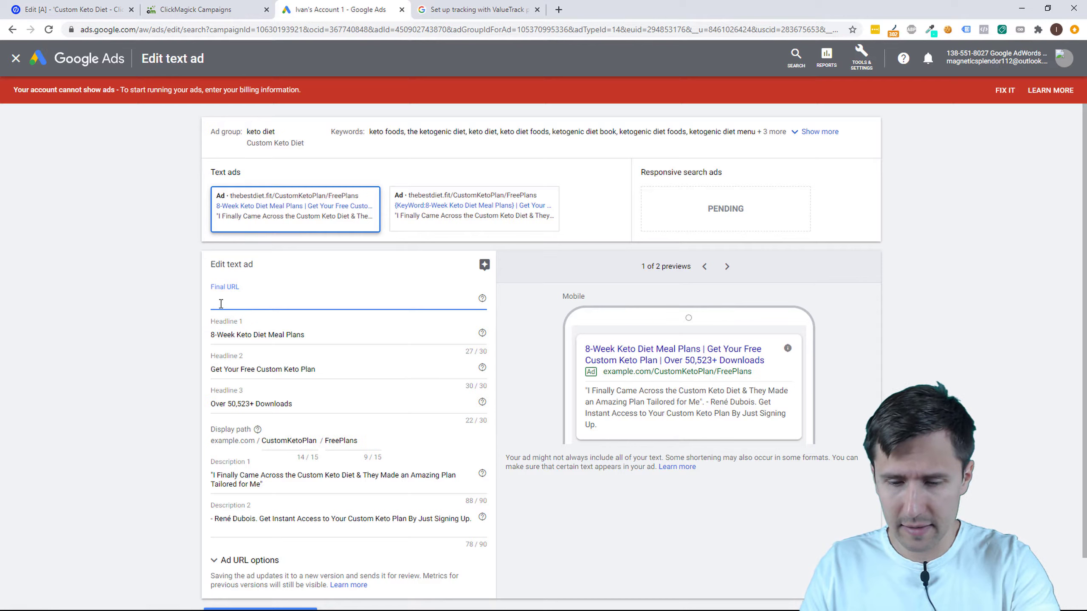
pyautogui.moveTo(179, 343)
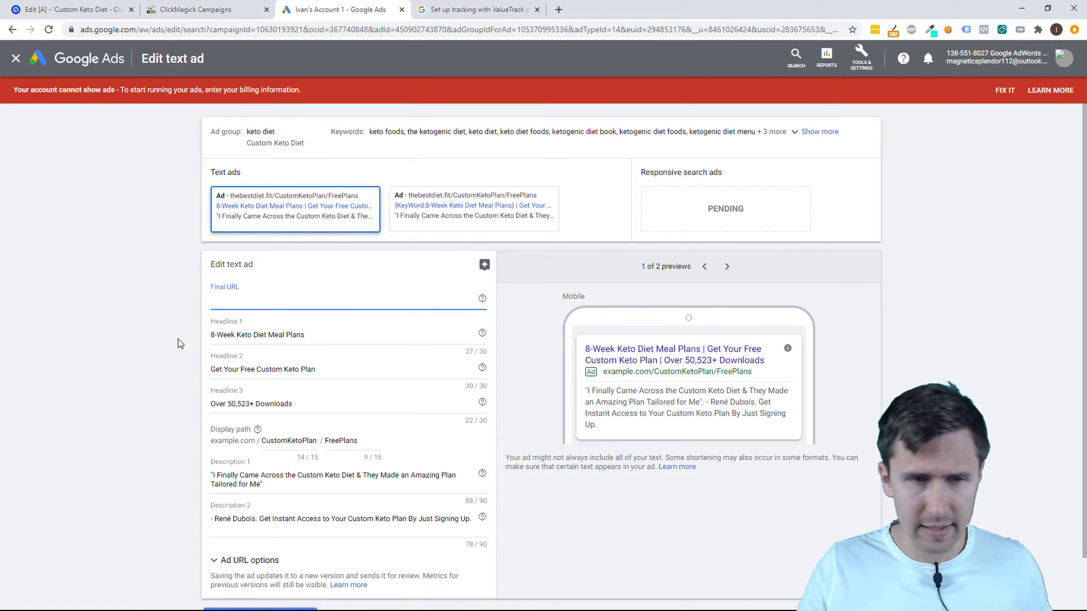
# - Review the empty Final URL and Ad URL options, then move to the ClickMagick campaigns page
pyautogui.click(312, 301)
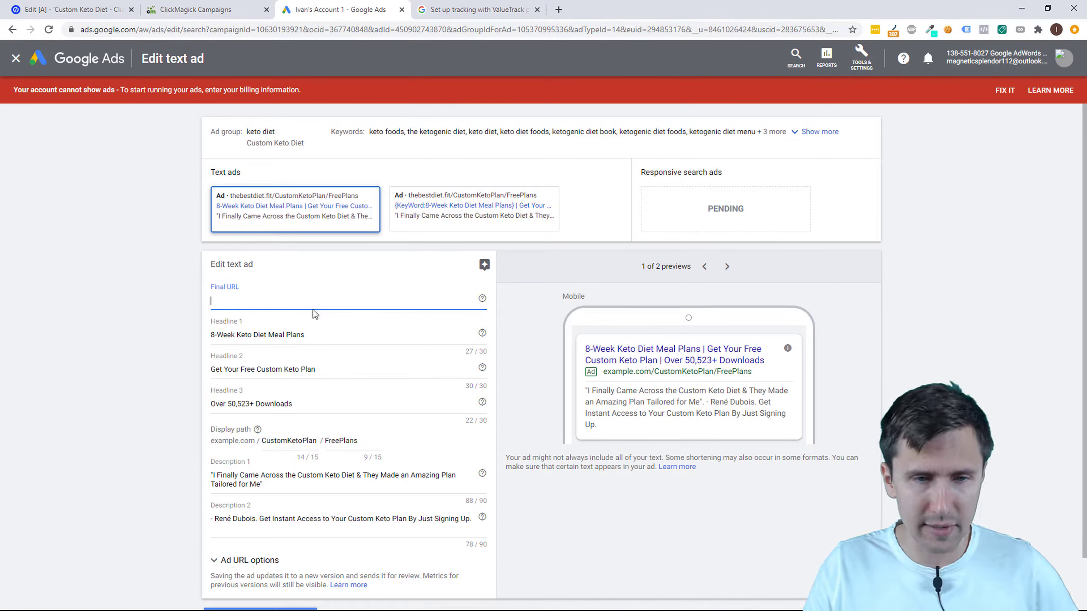
pyautogui.scroll(-3)
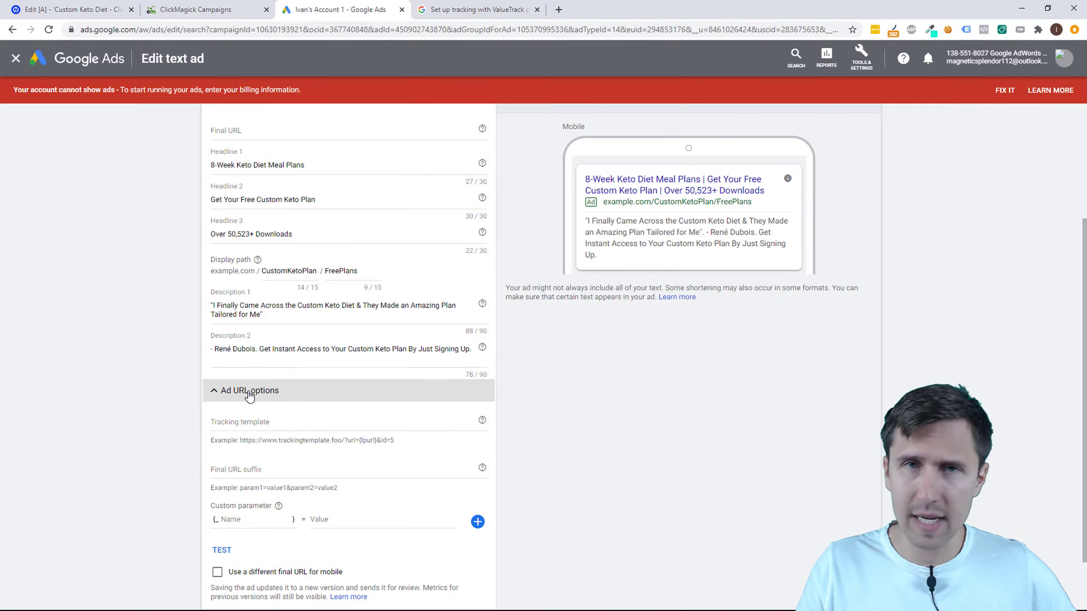
pyautogui.moveTo(244, 407)
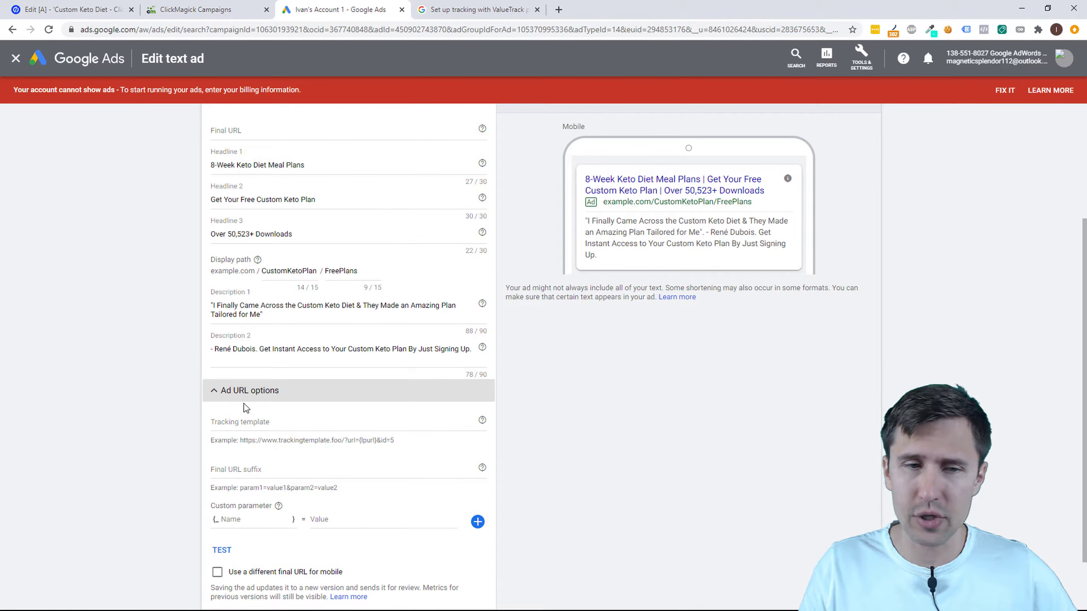
pyautogui.moveTo(247, 403)
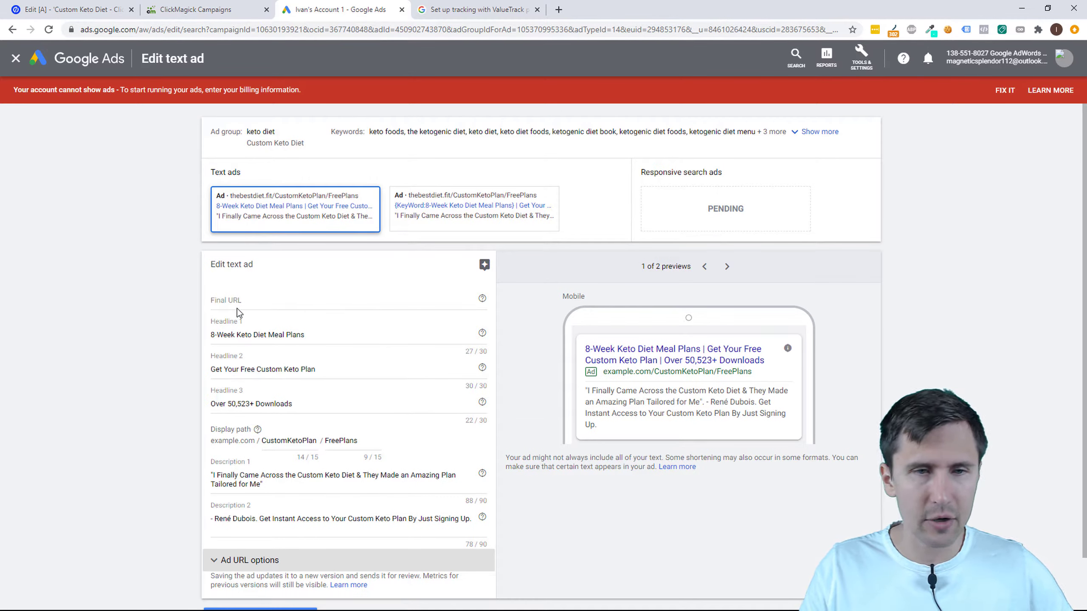
pyautogui.click(311, 299)
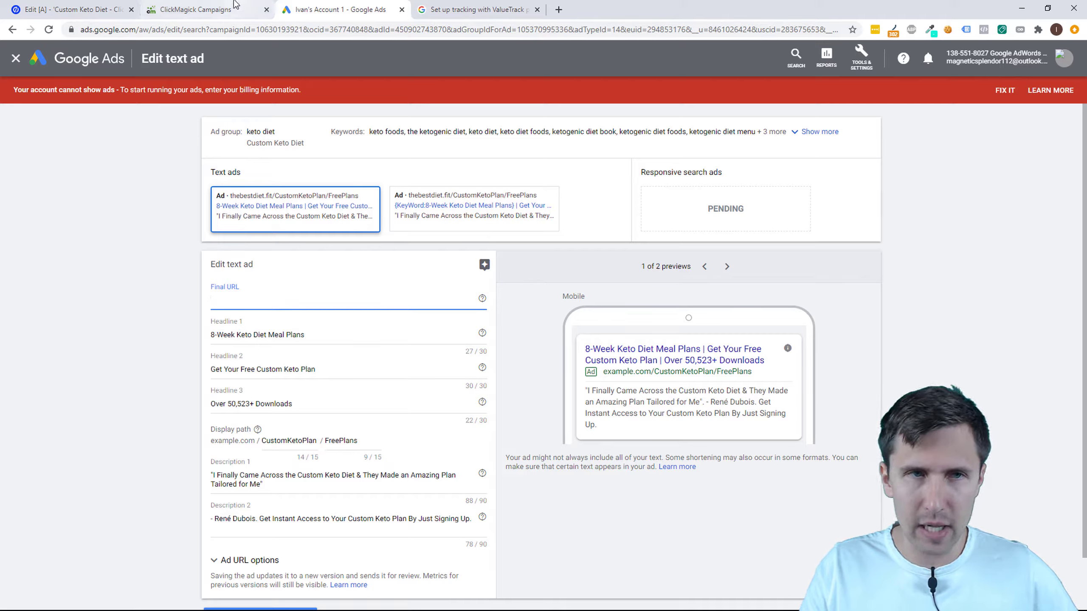
pyautogui.click(201, 9)
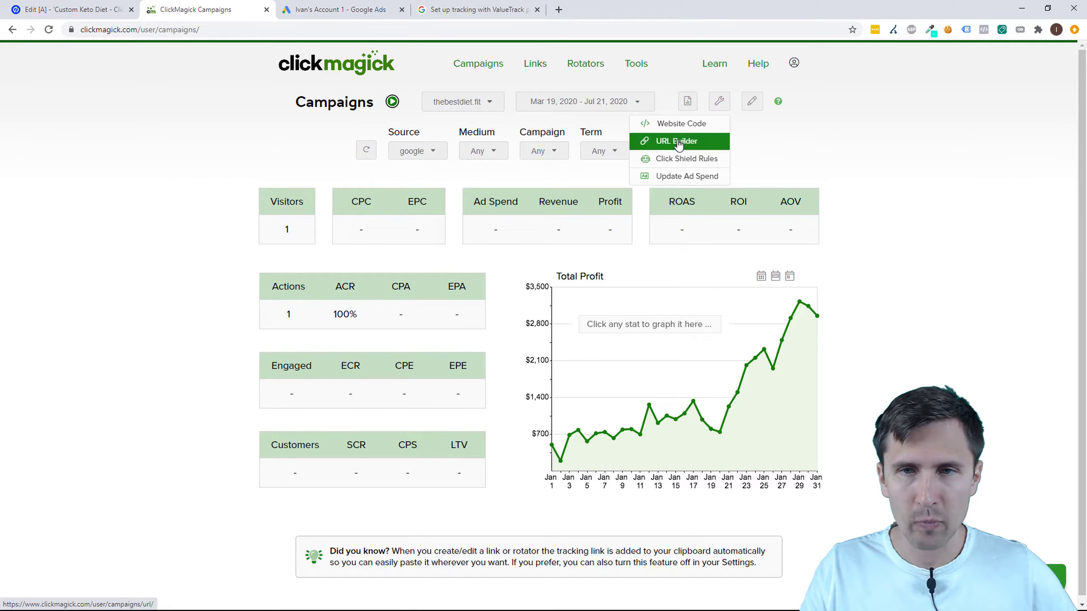
# - Copy the saved google/display tracking link with utm_term={keyword} from Campaign URL Manager
pyautogui.click(677, 141)
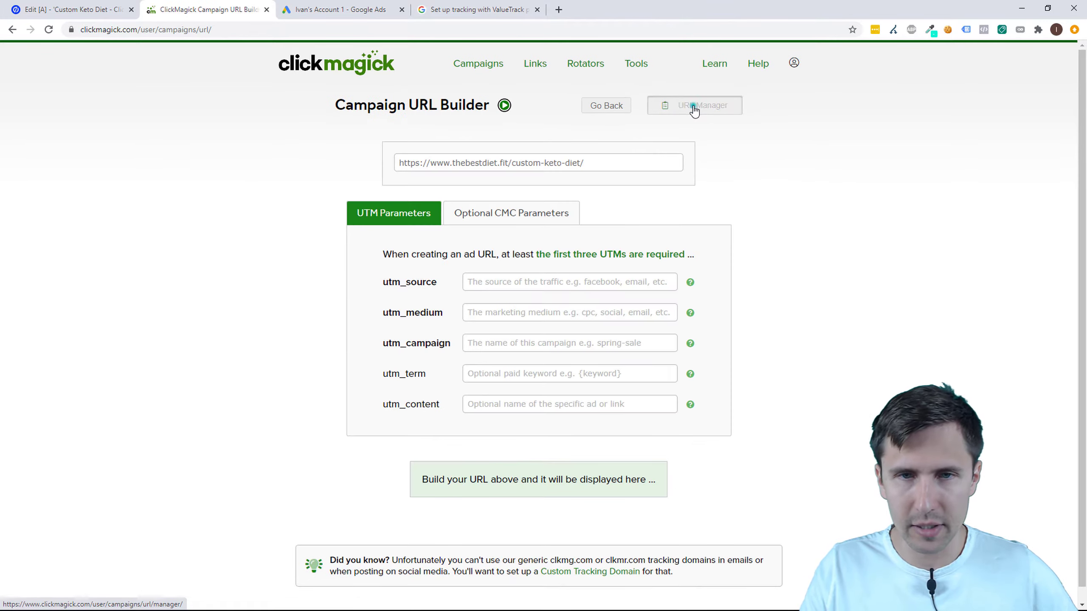
pyautogui.click(693, 105)
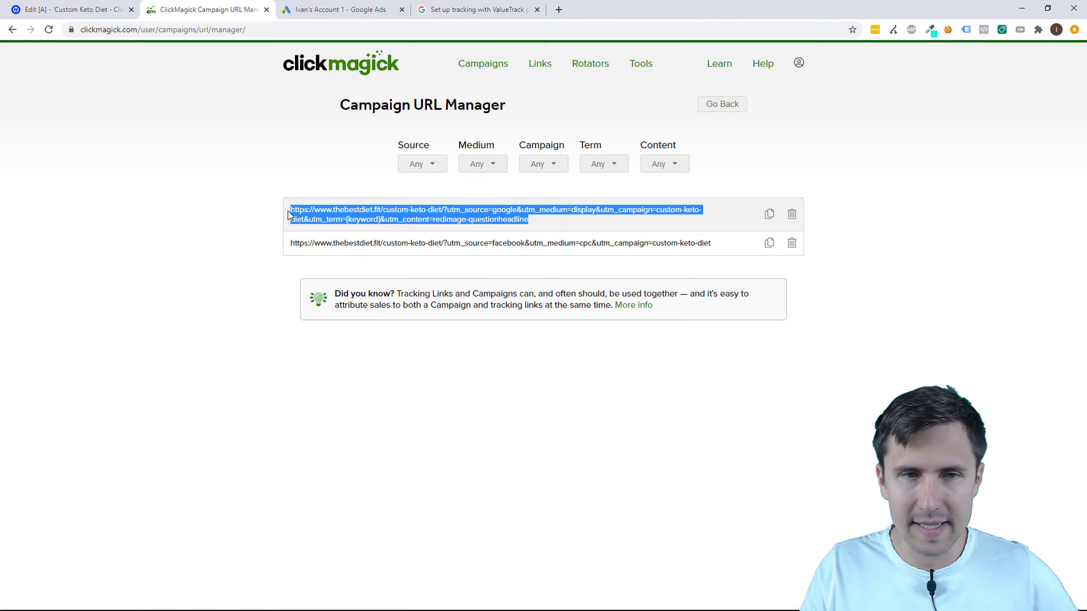
pyautogui.click(768, 213)
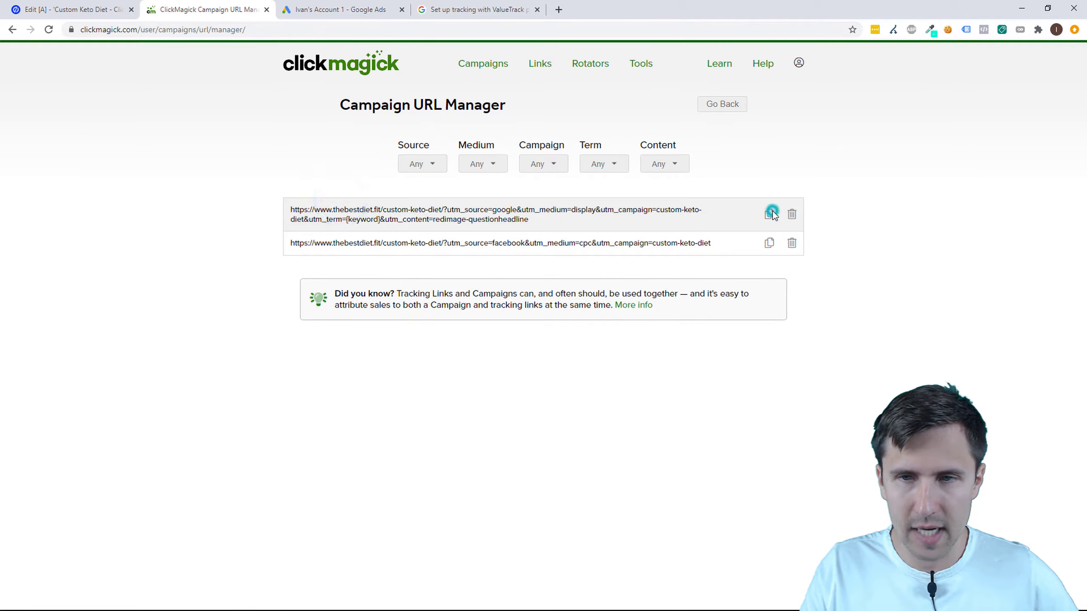
pyautogui.click(340, 10)
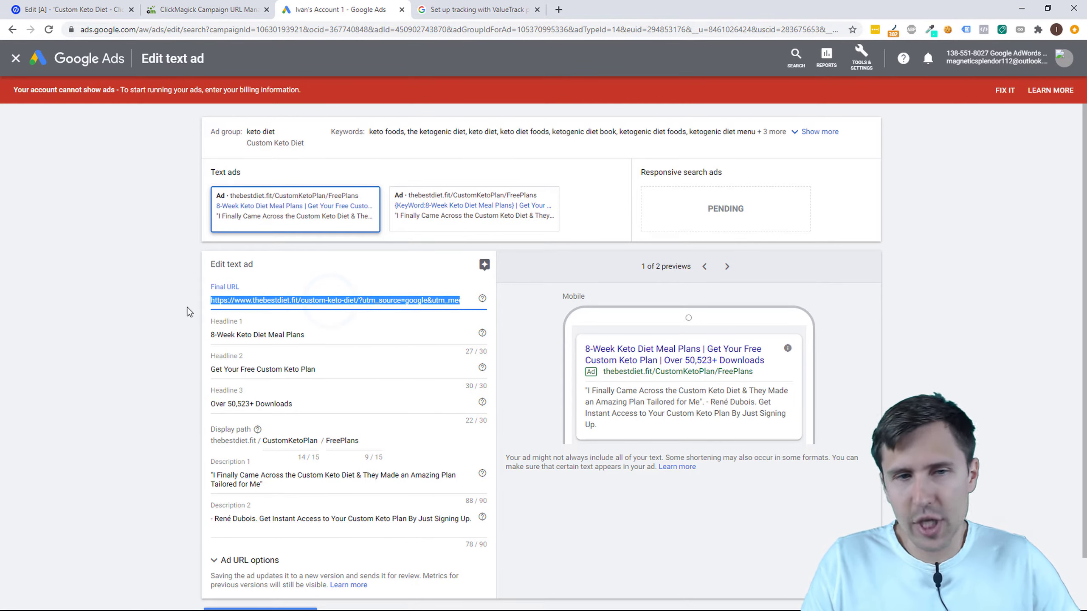
# - Paste the tracking link as Final URL and rename its utm_content 'redimage' to '8weekketo'
pyautogui.click(378, 300)
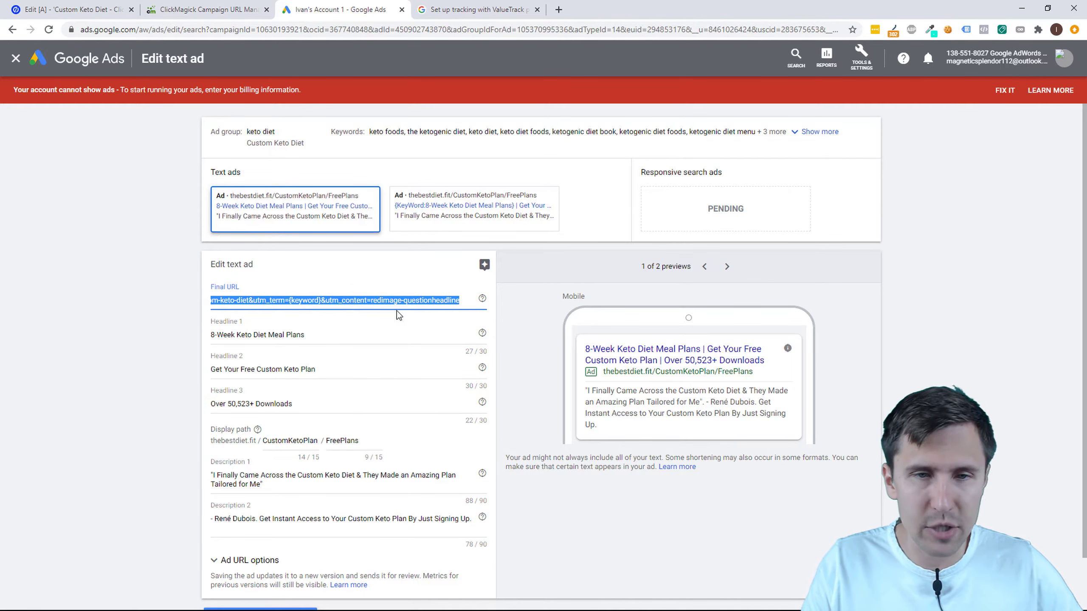
pyautogui.click(419, 299)
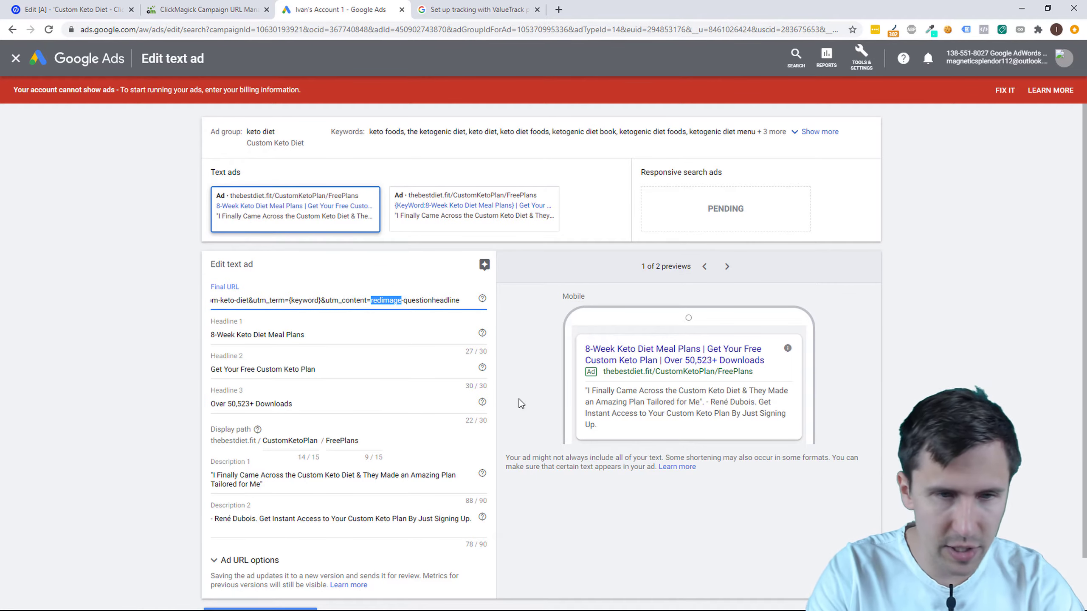
pyautogui.write('8weekketo-getyourf')
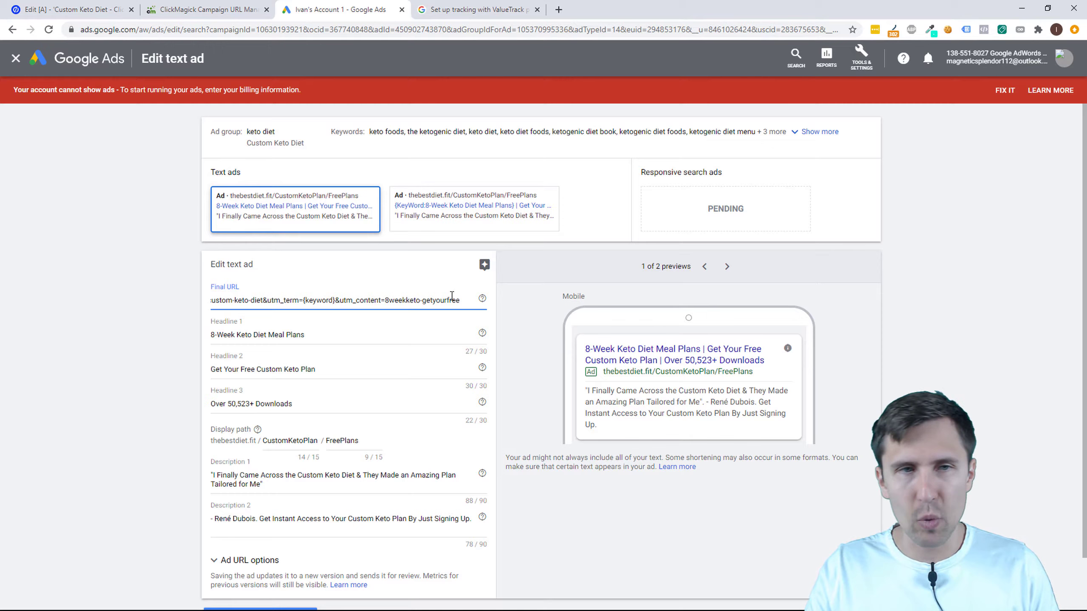
pyautogui.moveTo(458, 263)
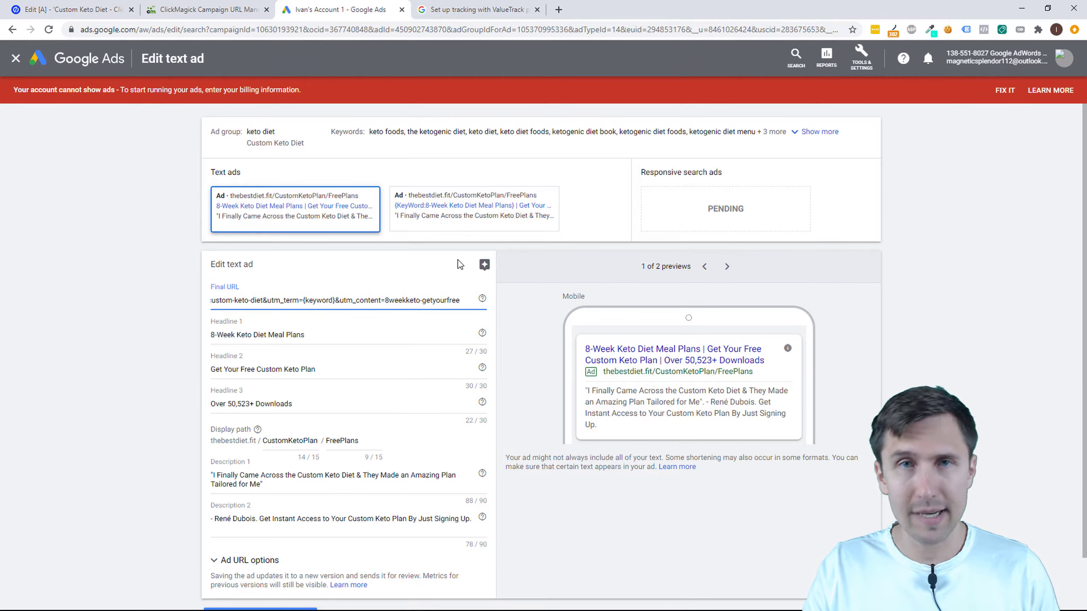
# - Scroll the ValueTrack help article's parameters table down toward the {keyword} entry
pyautogui.click(477, 9)
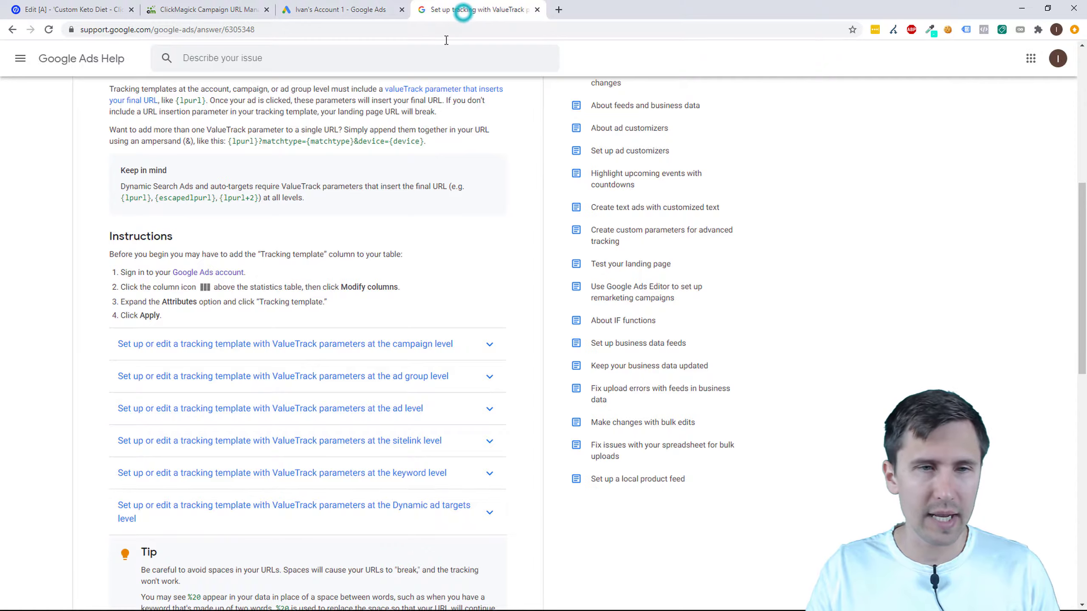
pyautogui.scroll(3)
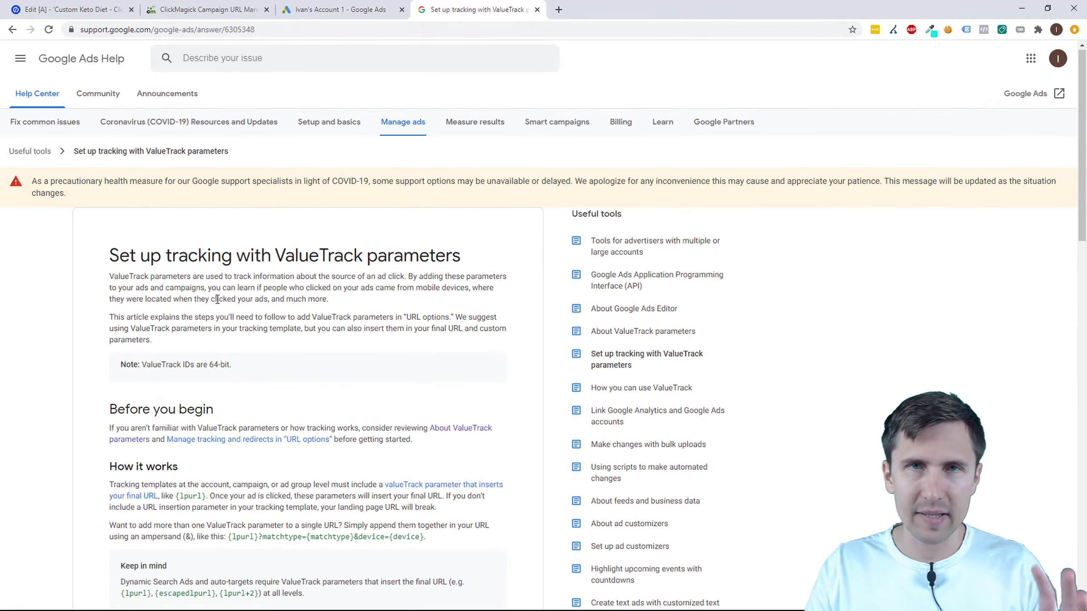
pyautogui.scroll(-3)
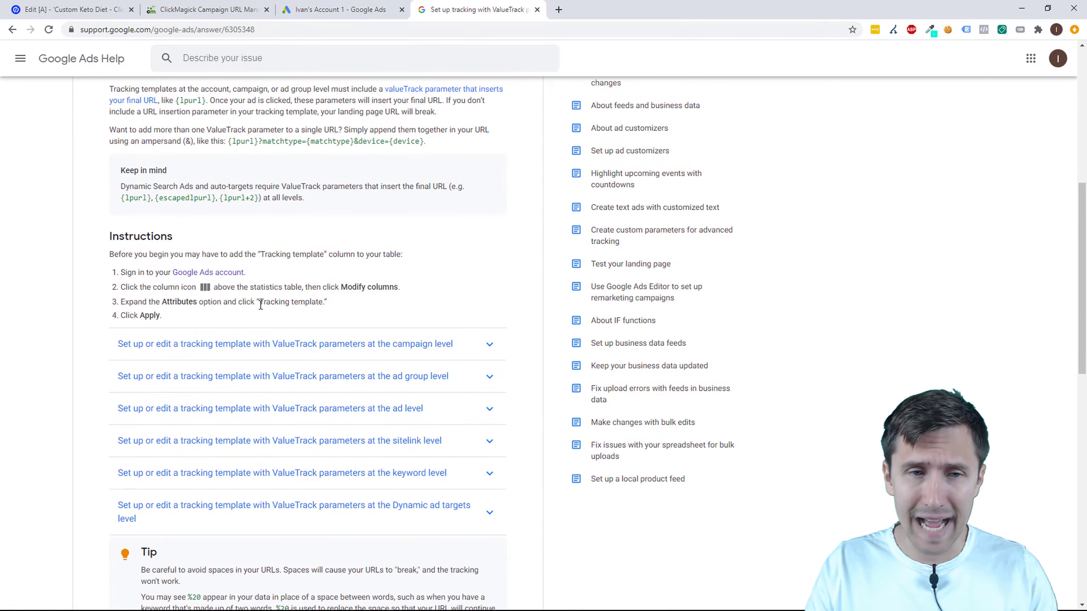
pyautogui.scroll(3)
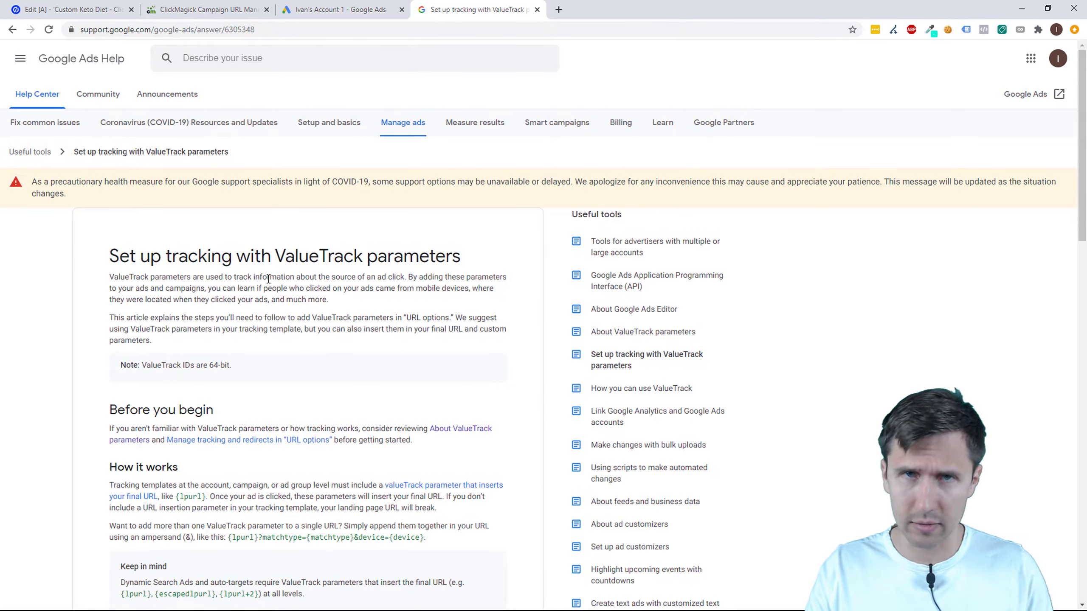
pyautogui.scroll(-3)
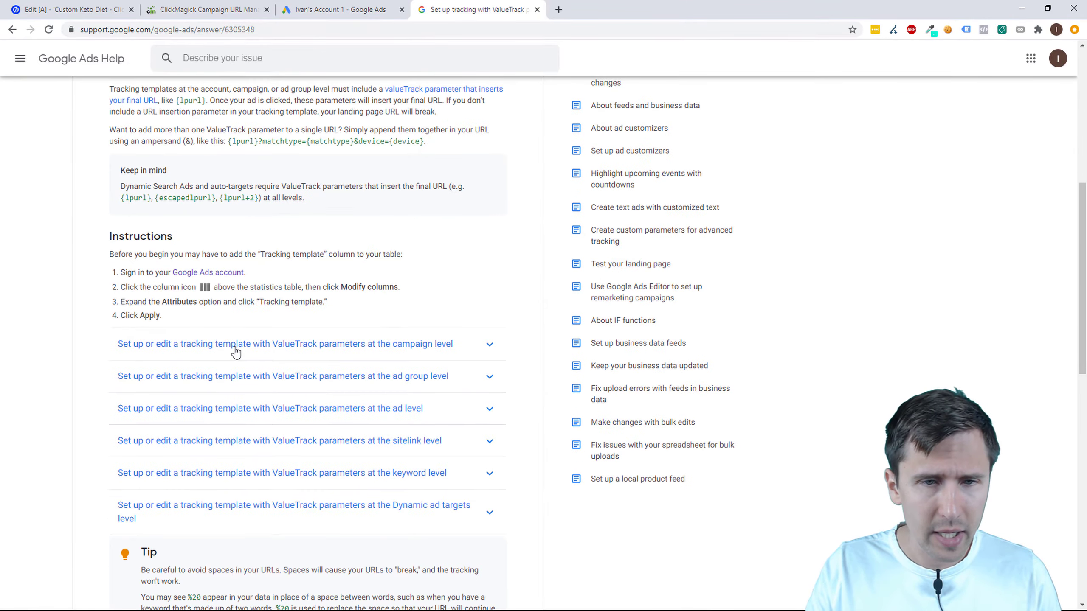
pyautogui.scroll(-3)
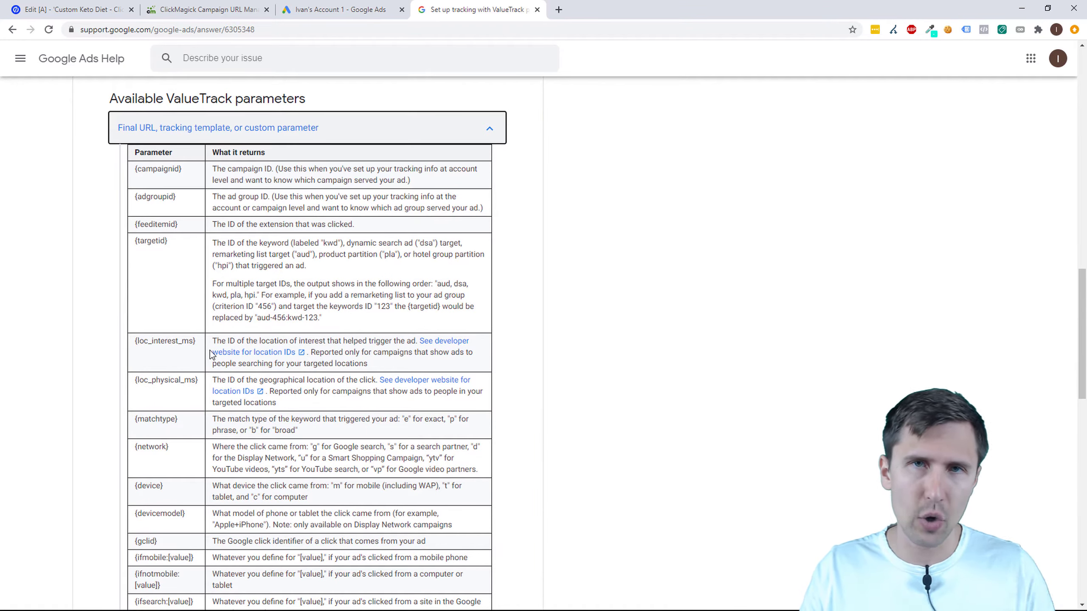
pyautogui.scroll(-3)
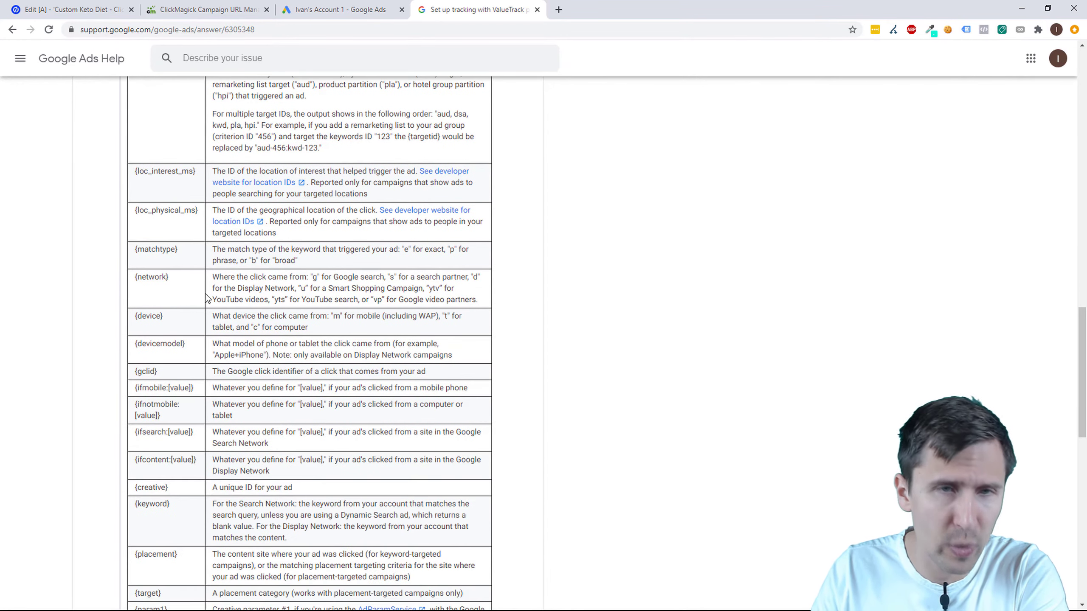
# - Select {keyword} in the ad's Final URL and compare it with the help table's {keyword} row
pyautogui.click(336, 9)
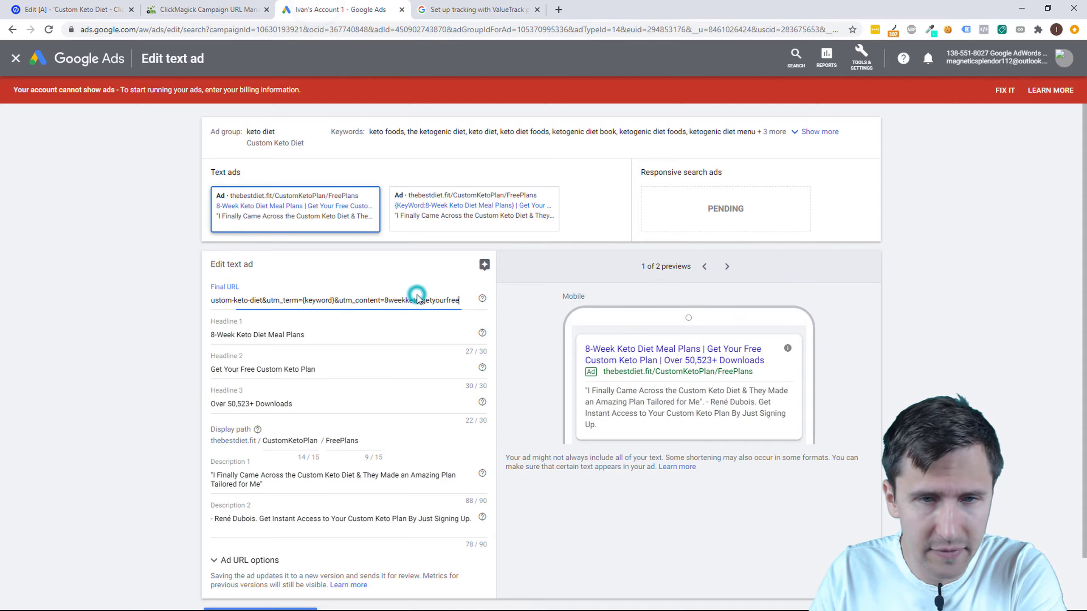
pyautogui.doubleClick(315, 300)
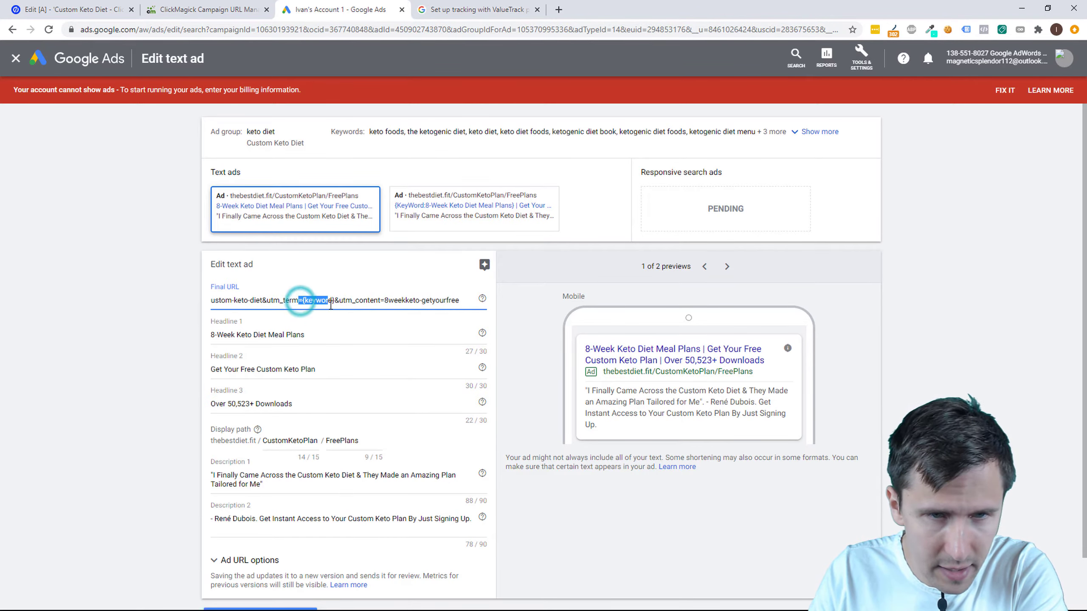
pyautogui.click(478, 10)
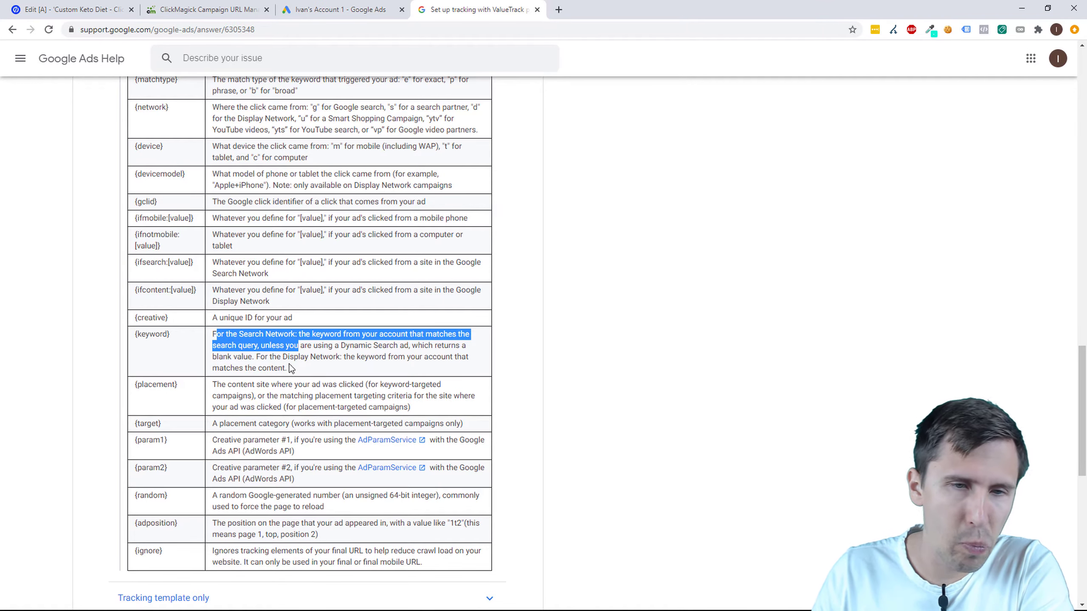
pyautogui.click(339, 9)
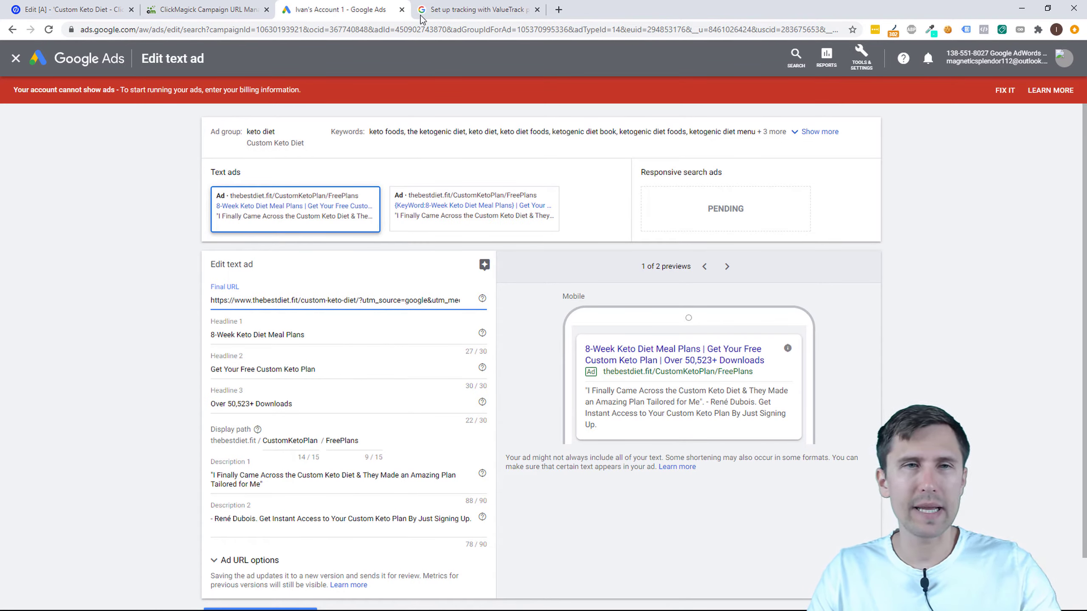
pyautogui.moveTo(426, 184)
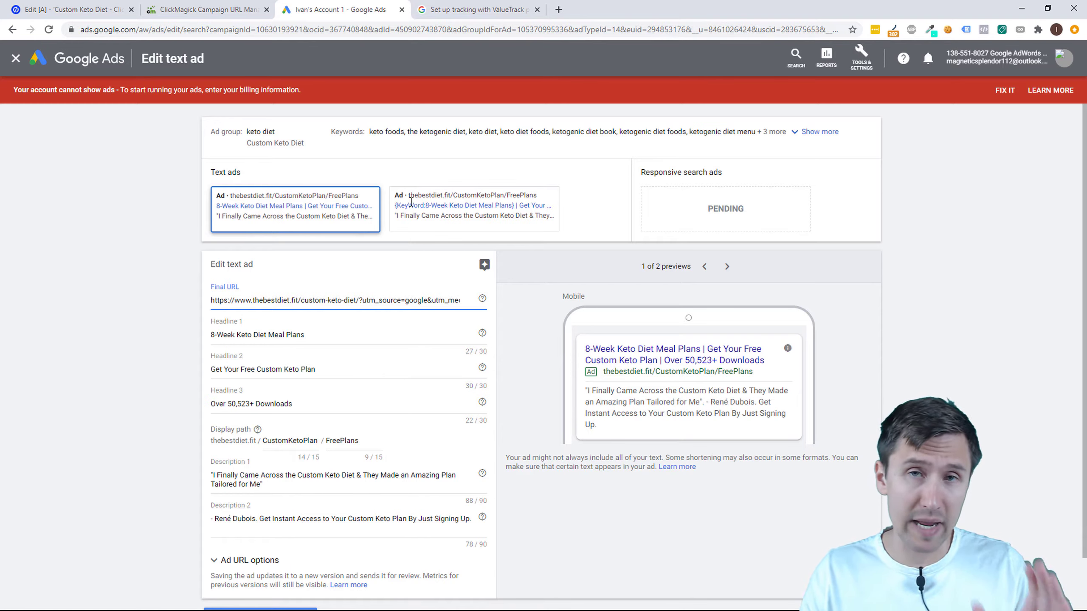
# - Cancel the ad edit unsaved and glance at the ClickMagick URLs and help article
pyautogui.click(386, 560)
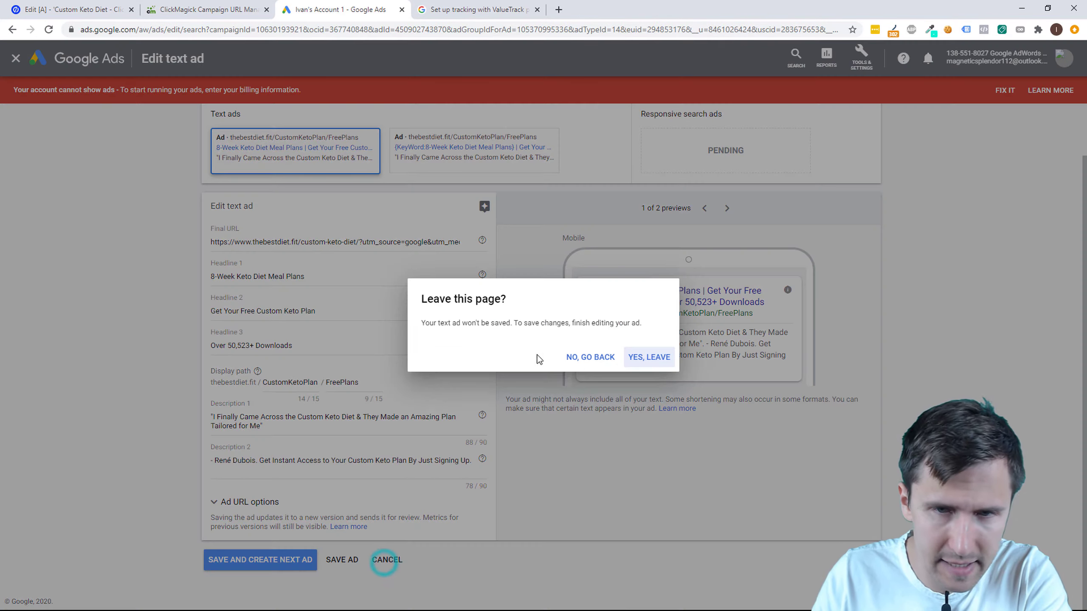
pyautogui.click(647, 356)
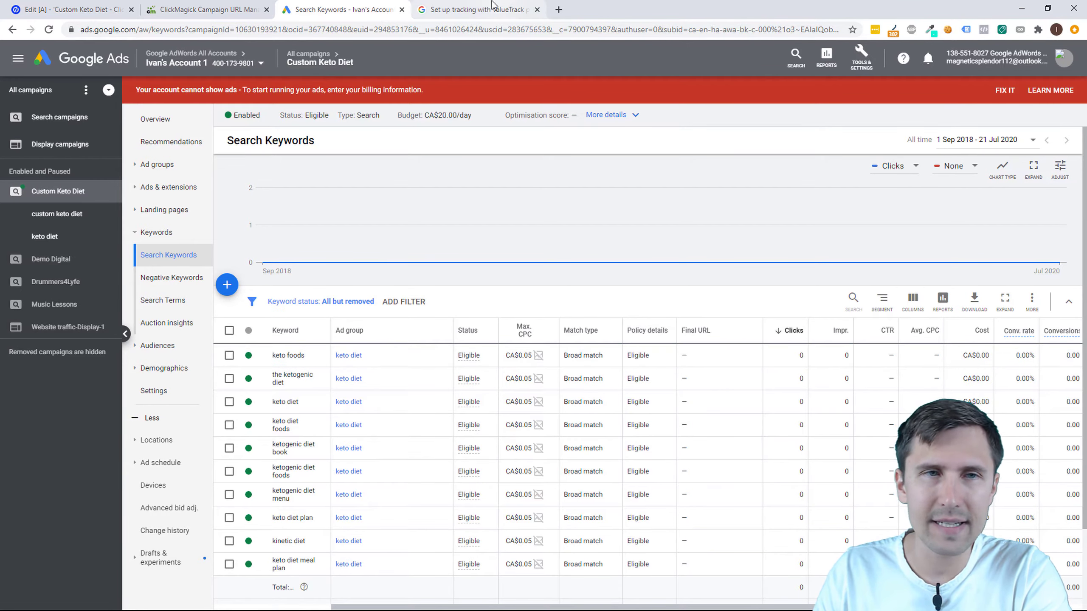
pyautogui.click(205, 9)
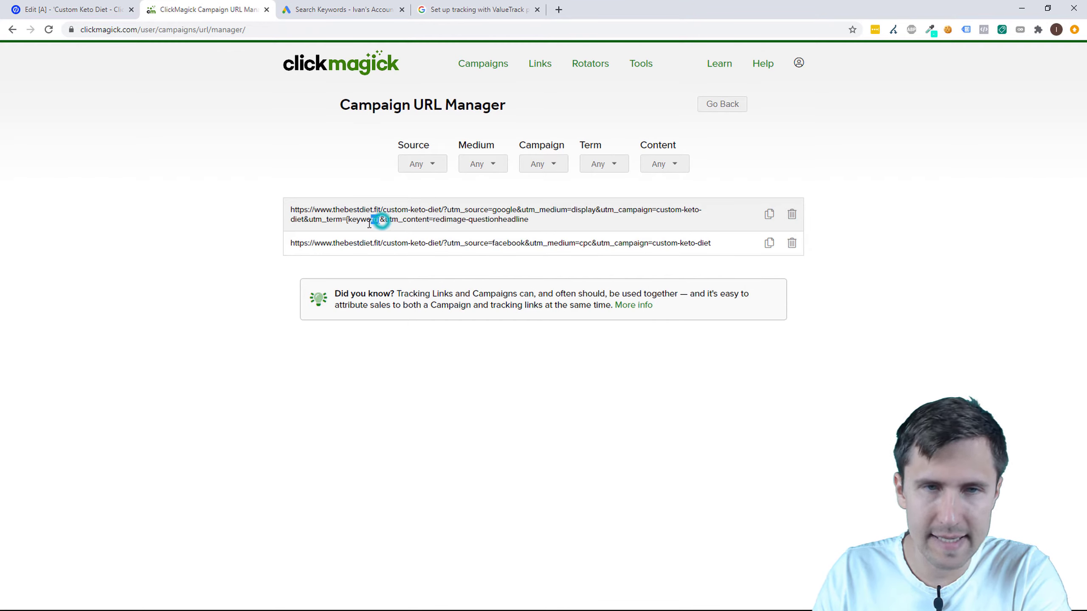
pyautogui.click(477, 10)
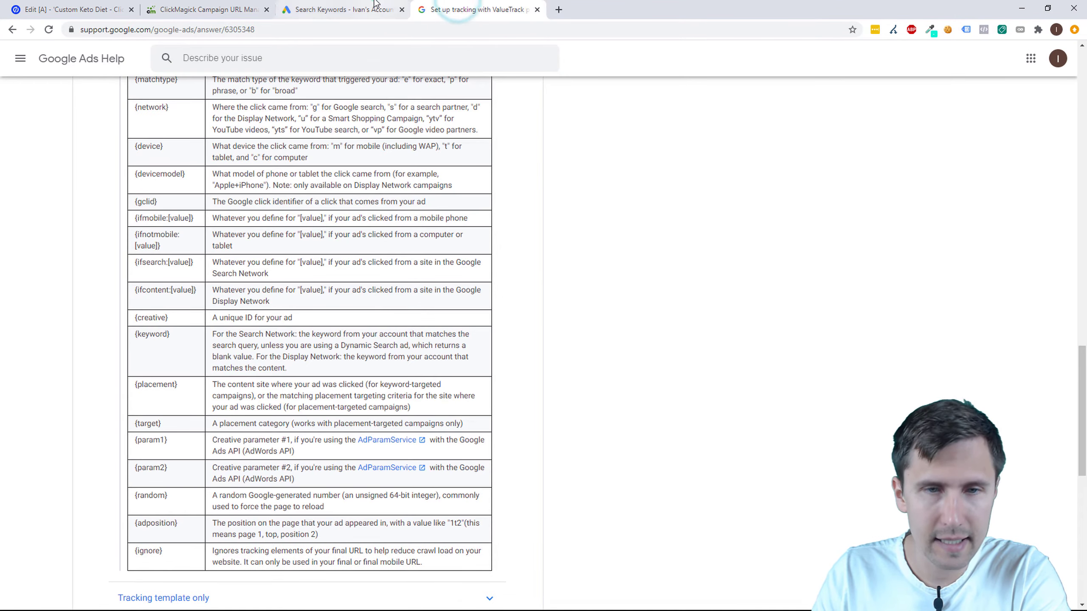
# - Select a 'book' keyword in the Custom Keto Diet search keyword list, then return to ClickMagick
pyautogui.click(339, 9)
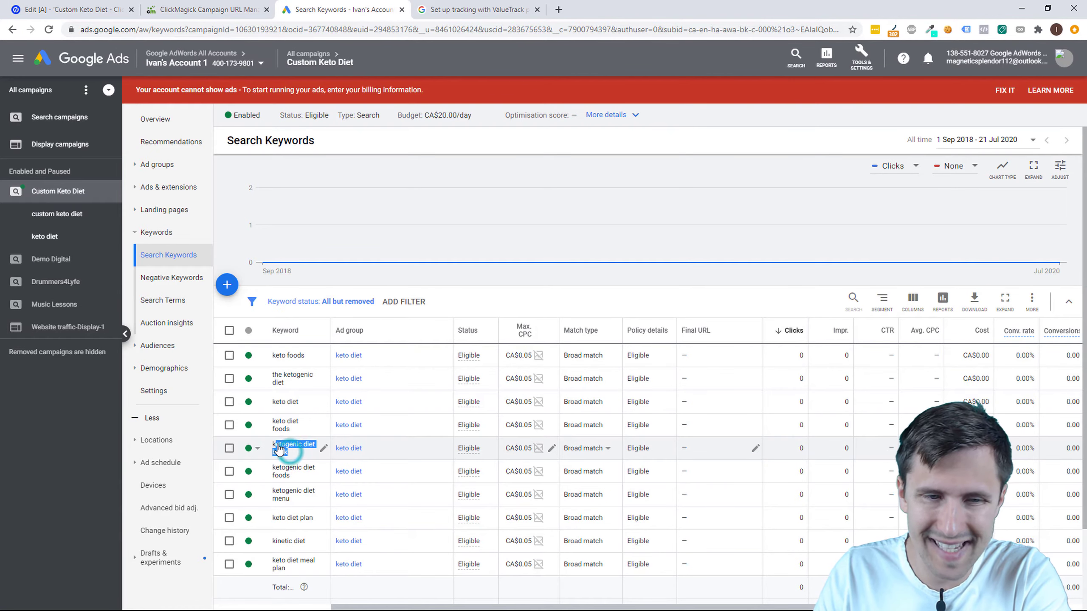
pyautogui.write('book')
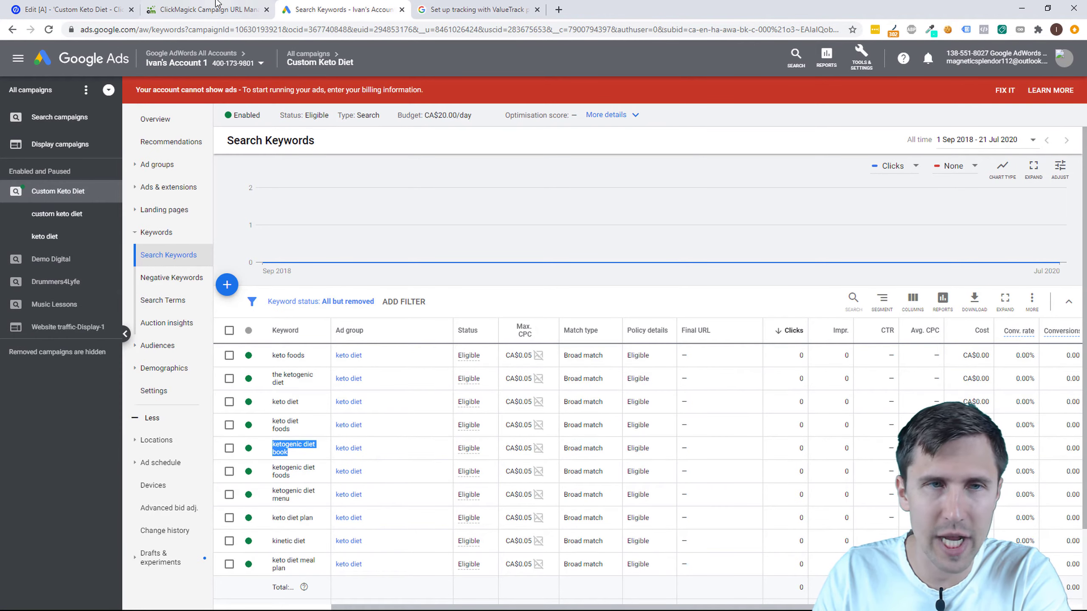
pyautogui.click(205, 9)
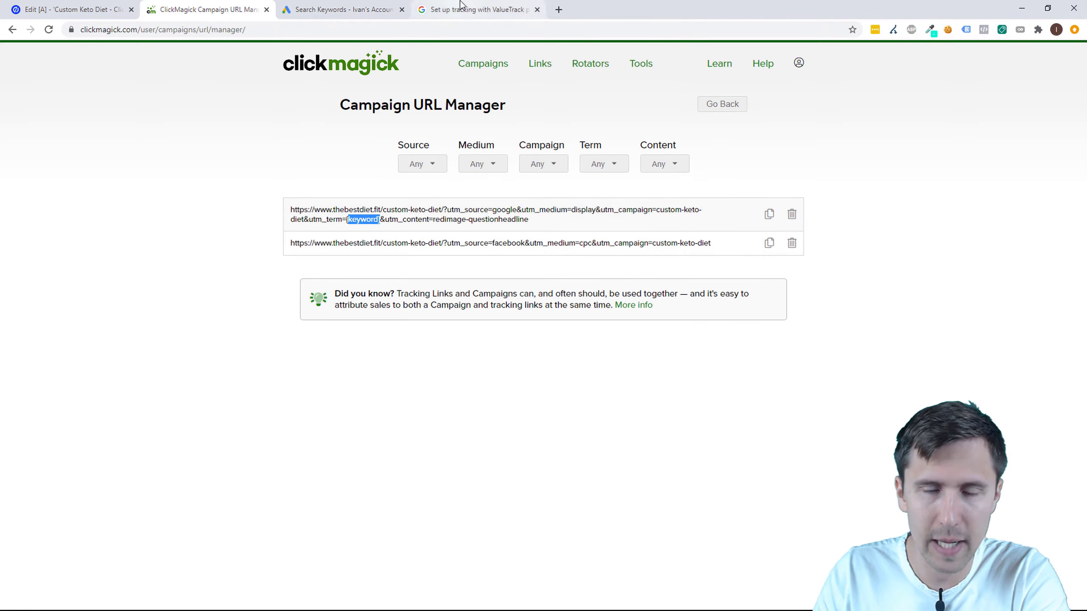
pyautogui.moveTo(541, 184)
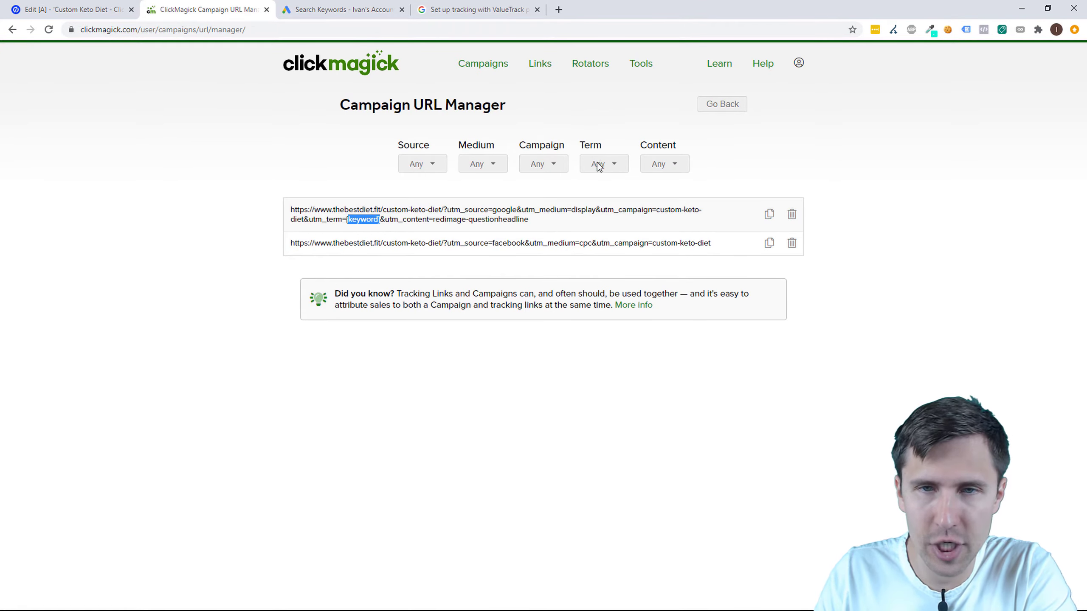
# - Show the Term filter values including {keyword}, then return to the ValueTrack help article
pyautogui.click(602, 164)
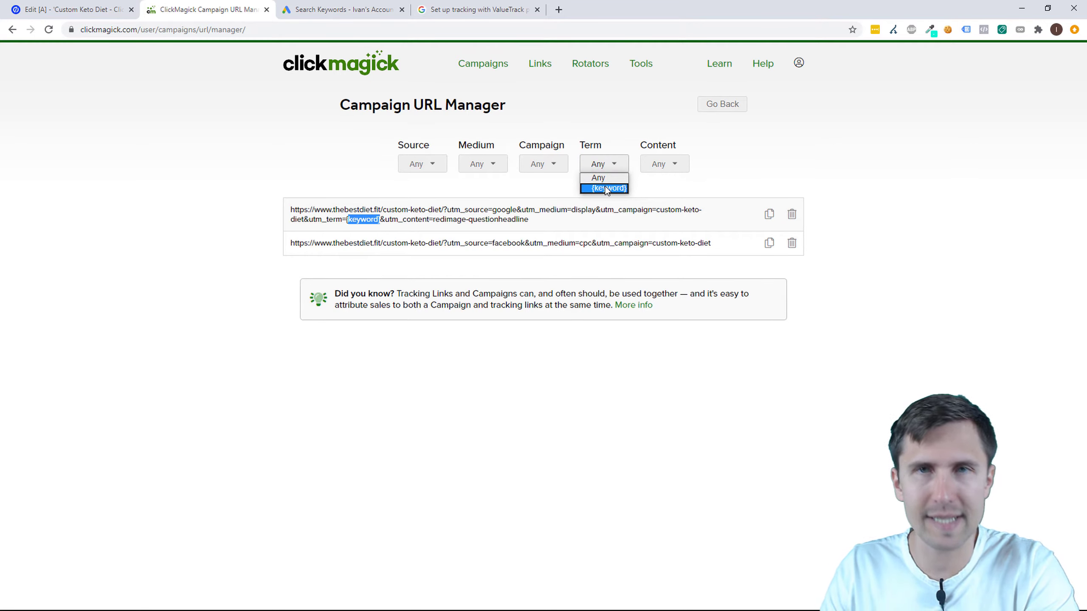
pyautogui.moveTo(595, 192)
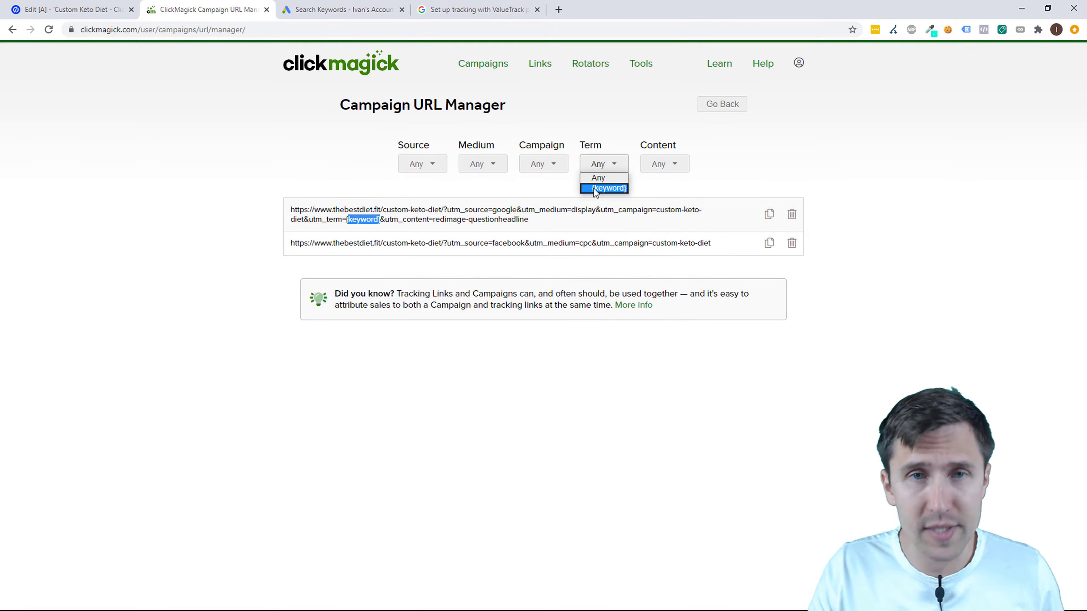
pyautogui.click(479, 10)
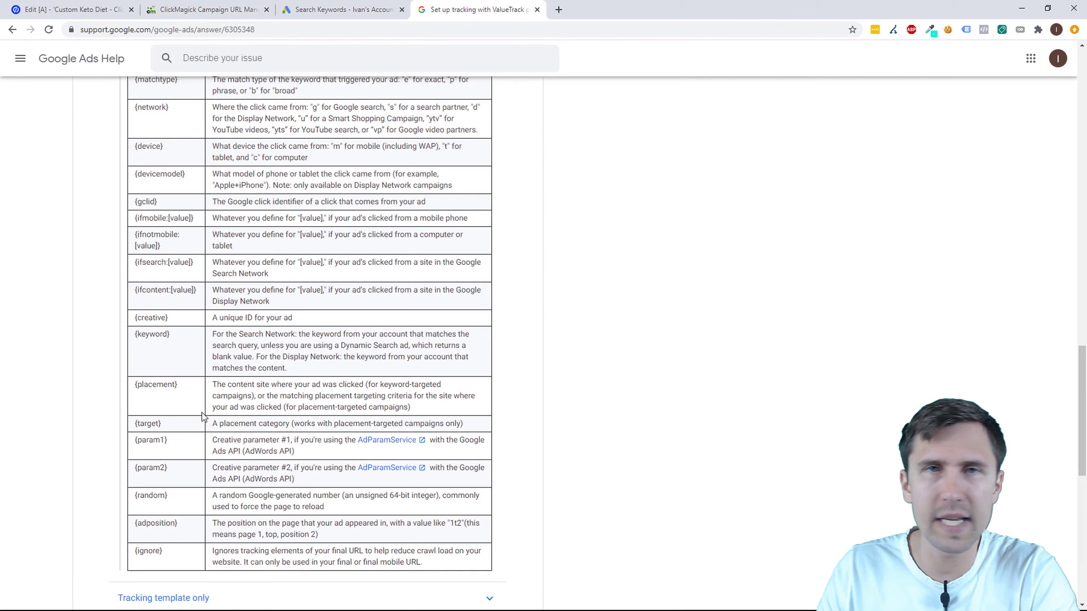
# - Scroll to the top of the ValueTrack table and highlight the {campaignid} parameter
pyautogui.scroll(3)
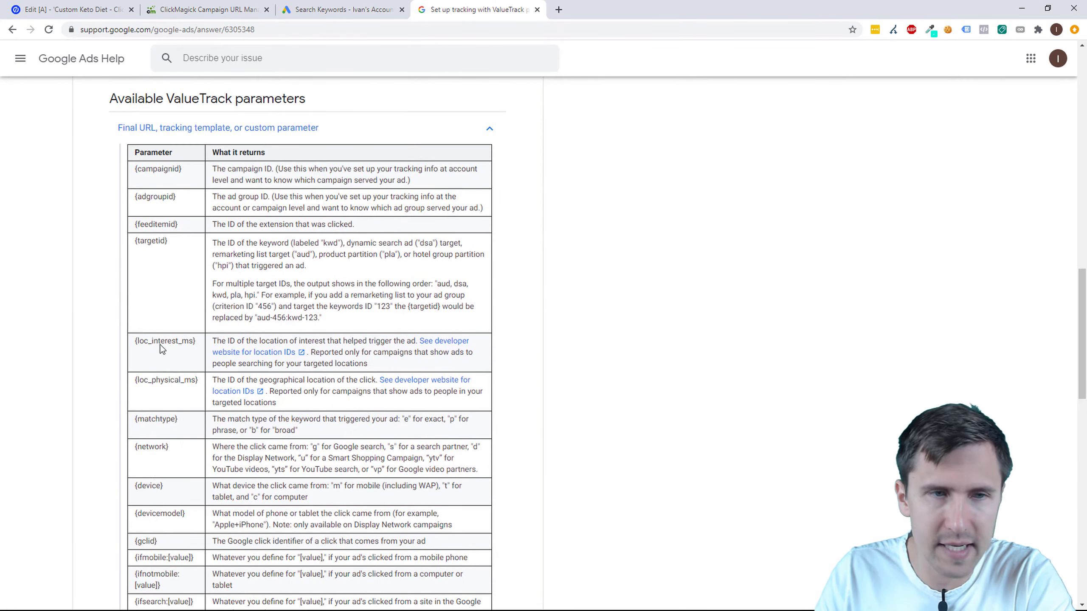
pyautogui.scroll(-3)
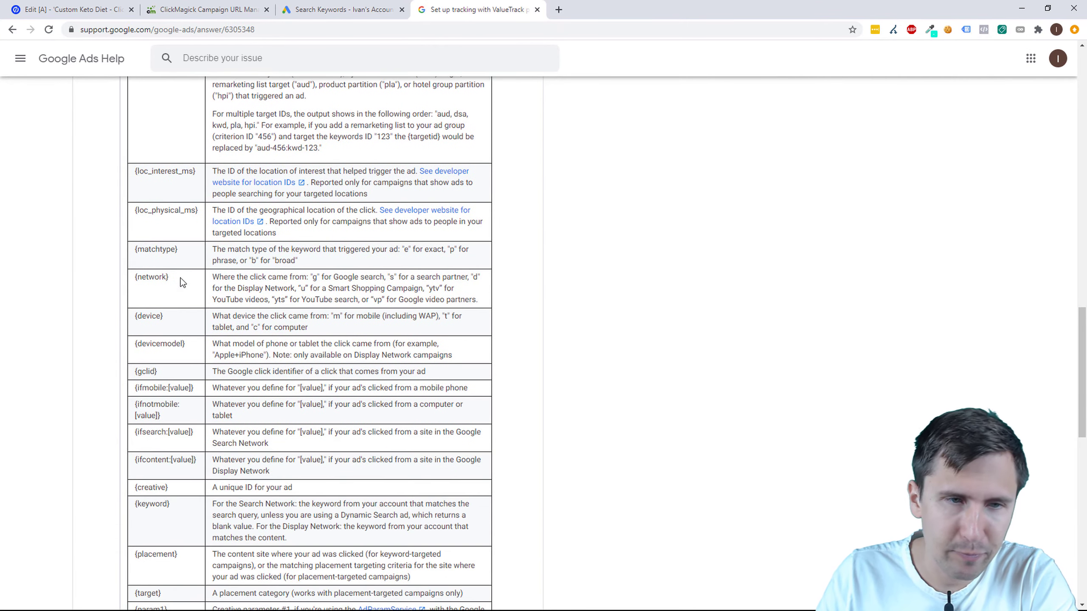
pyautogui.scroll(-3)
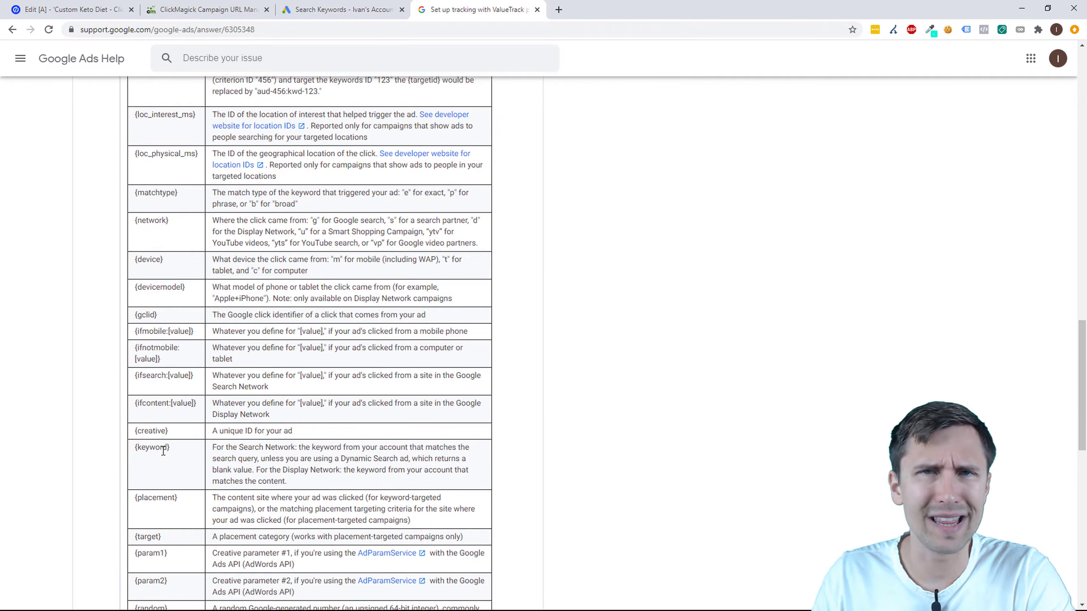
pyautogui.scroll(3)
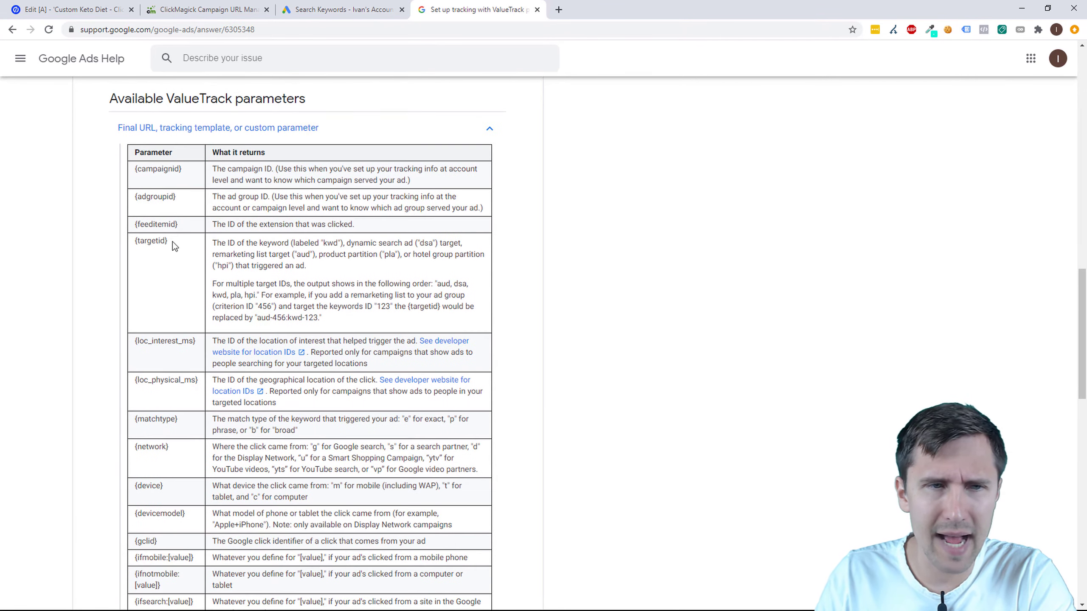
pyautogui.doubleClick(157, 168)
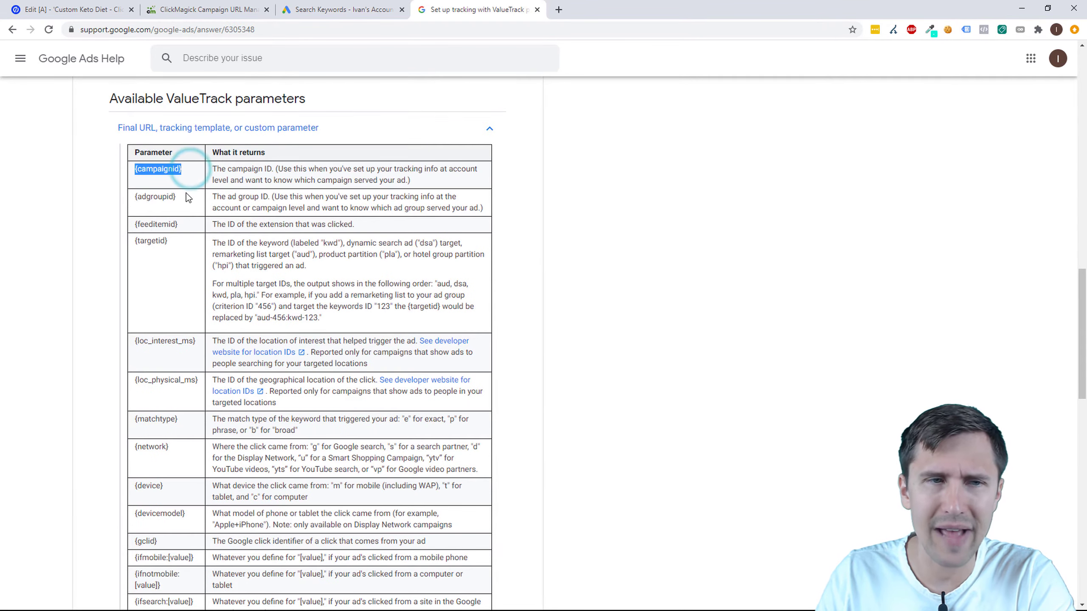
pyautogui.doubleClick(155, 196)
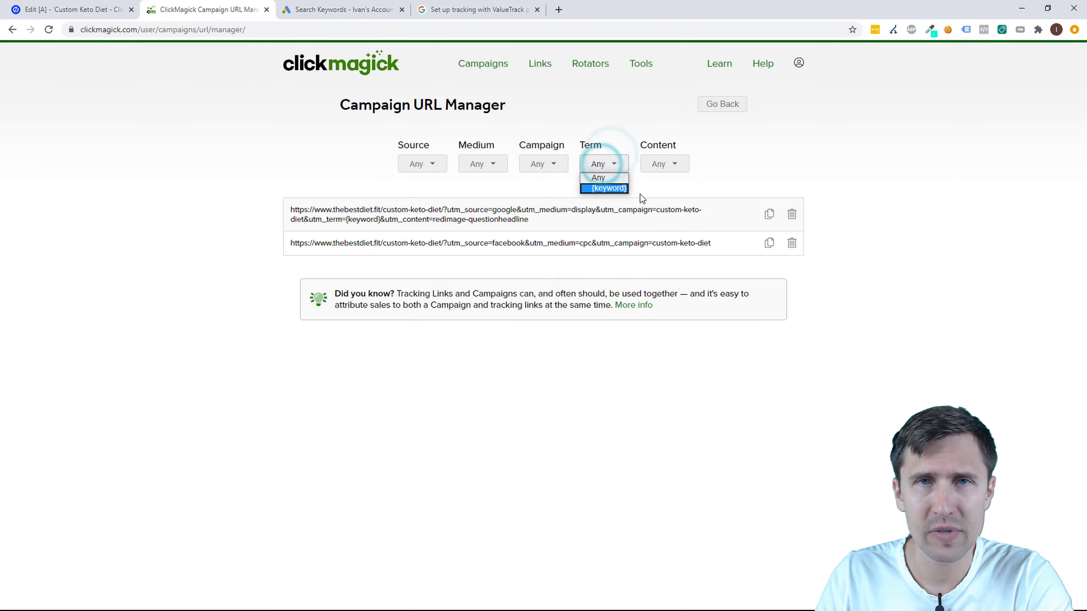
pyautogui.moveTo(598, 227)
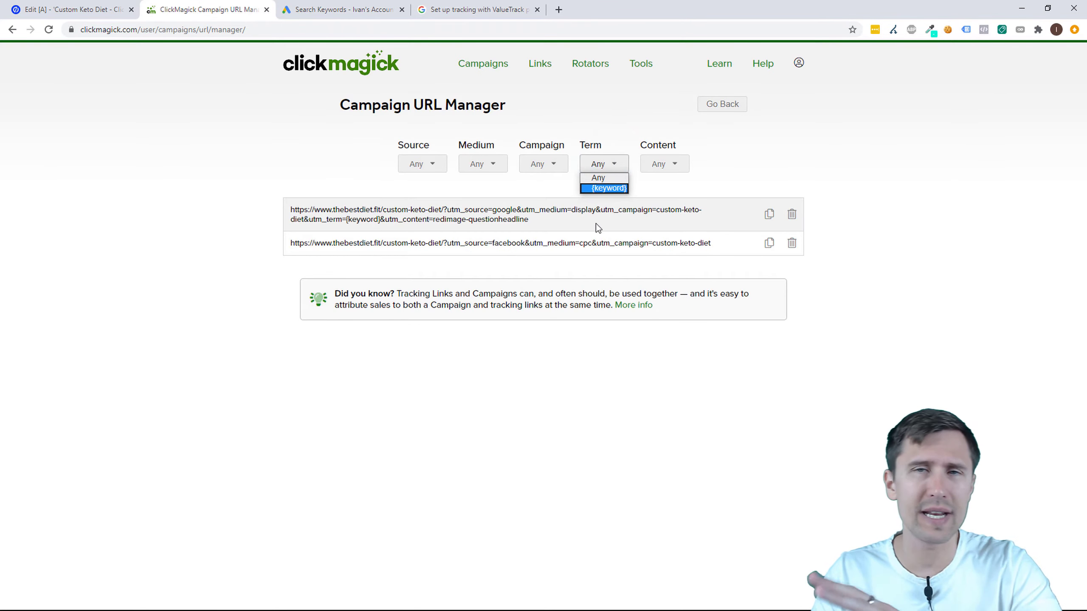
# - Return to the Google Ads keyword list's column settings
pyautogui.click(339, 9)
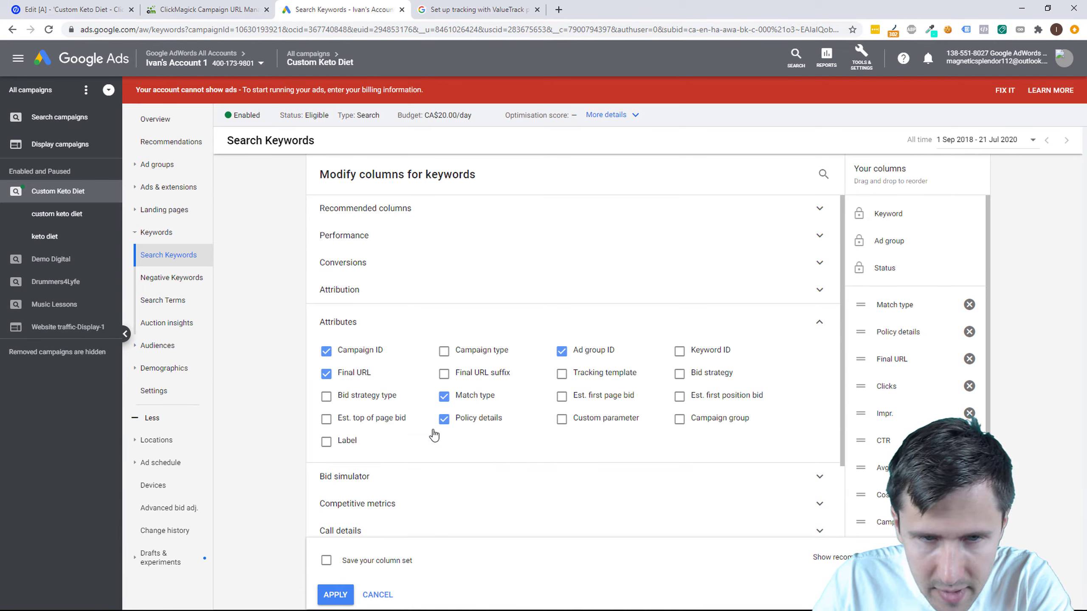
# - Save the keyword columns as a set named 'default', apply it, and go to the campaign's ads list
pyautogui.scroll(-3)
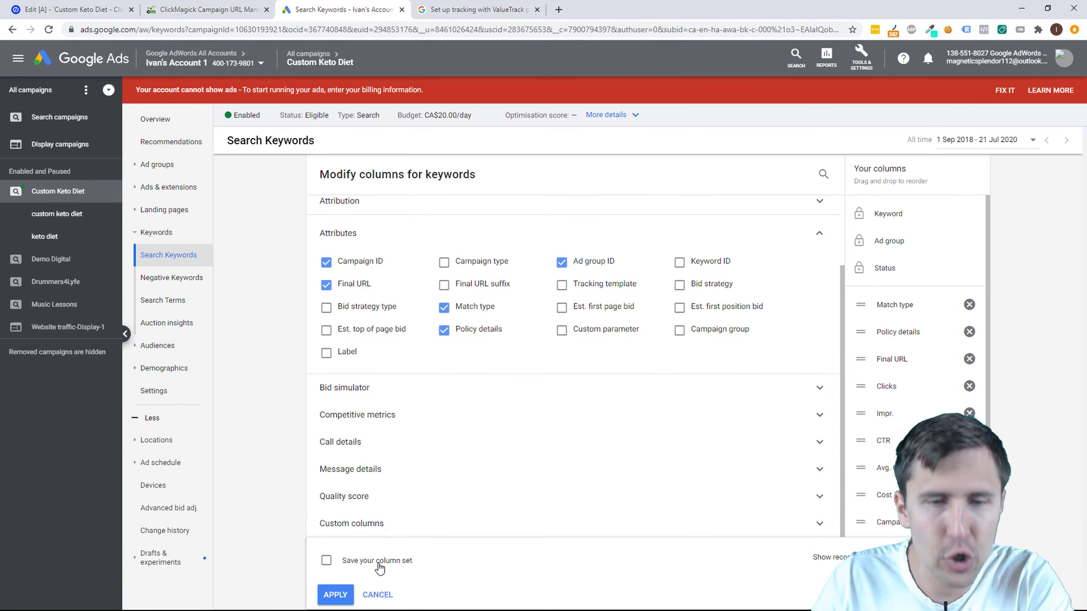
pyautogui.click(326, 561)
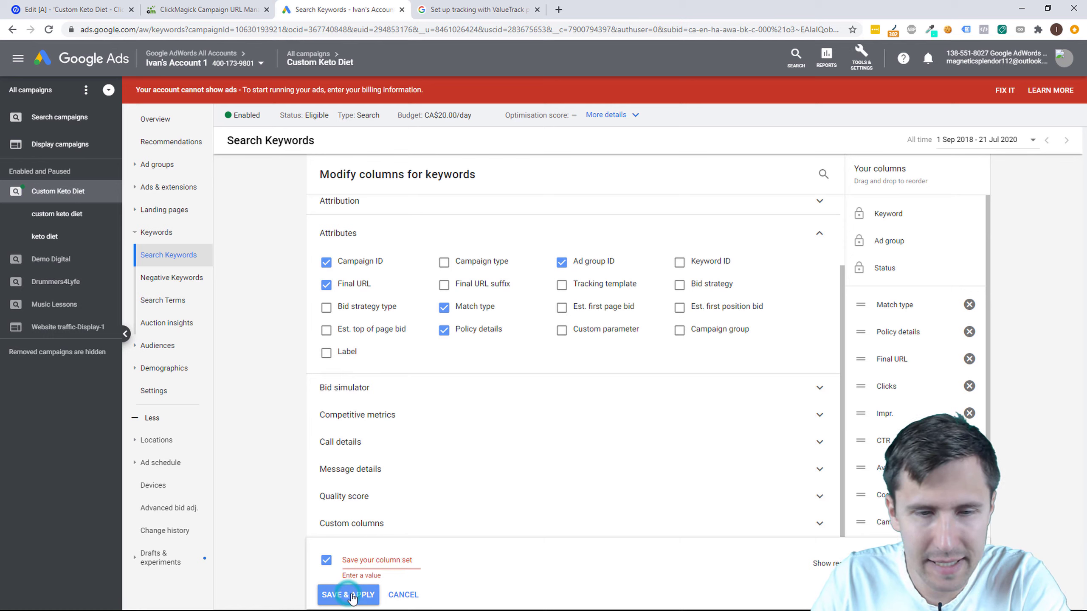
pyautogui.write('default')
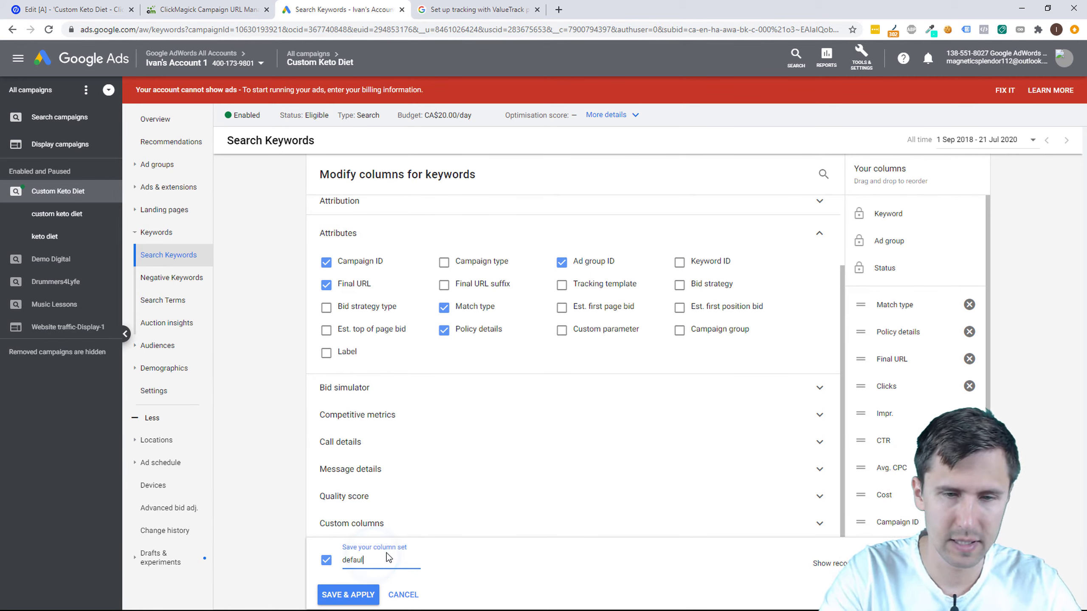
pyautogui.click(347, 595)
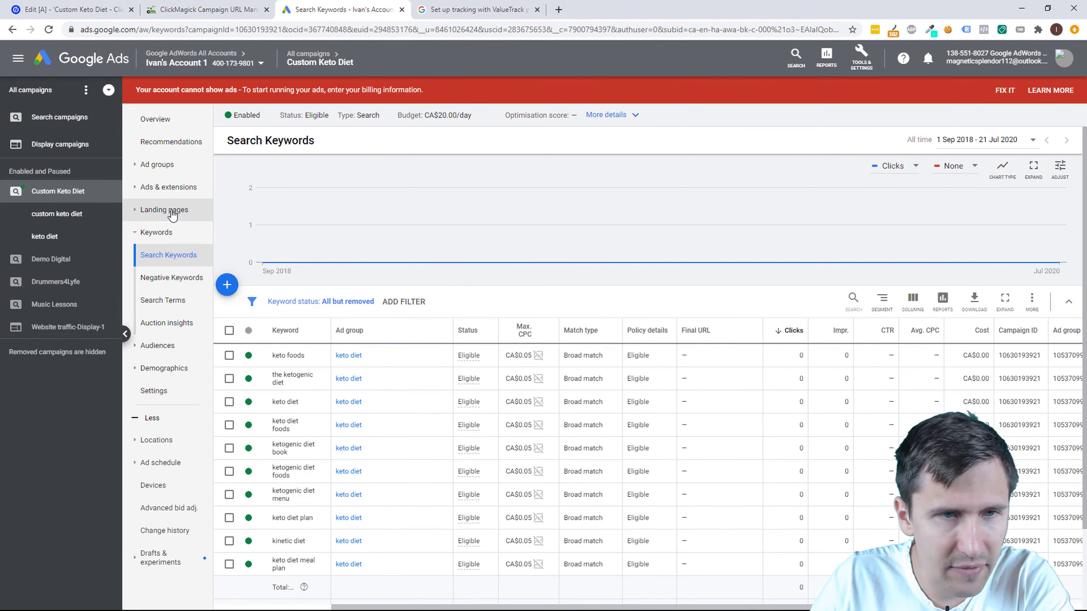
pyautogui.click(171, 187)
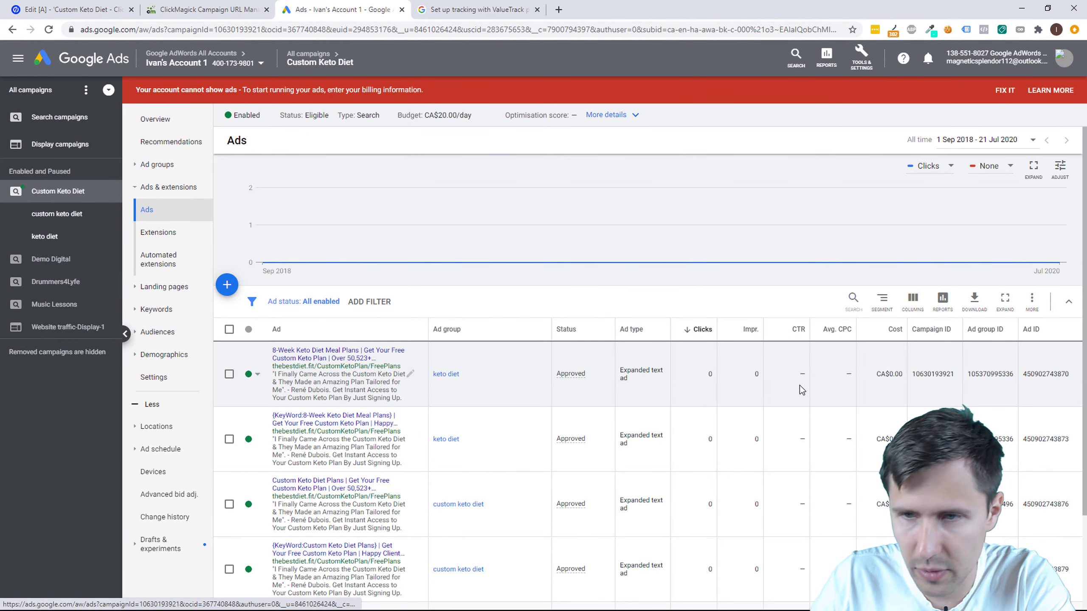
pyautogui.moveTo(1046, 352)
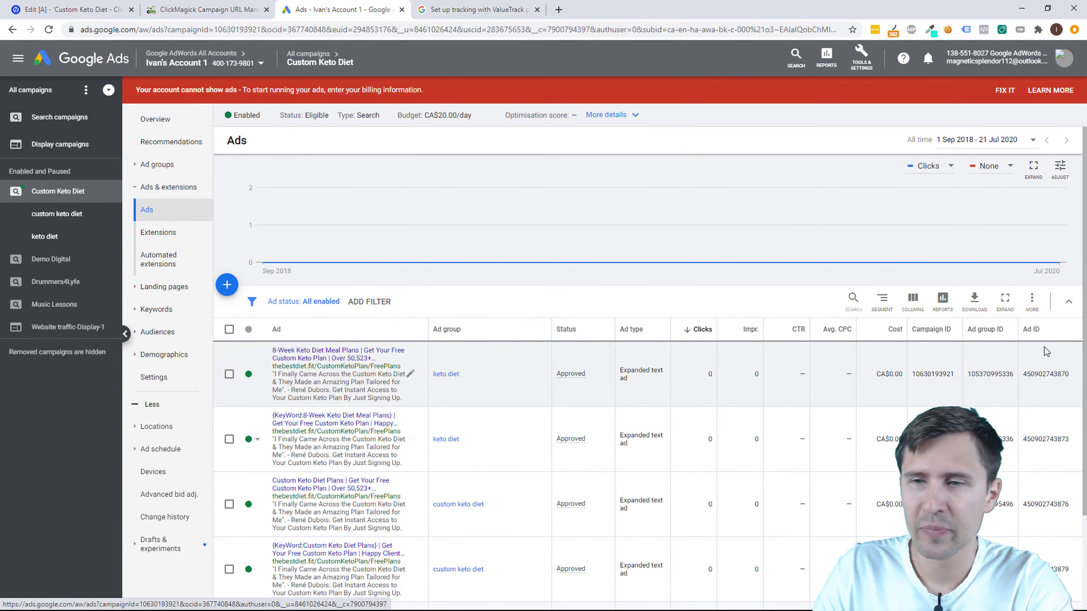
pyautogui.moveTo(926, 356)
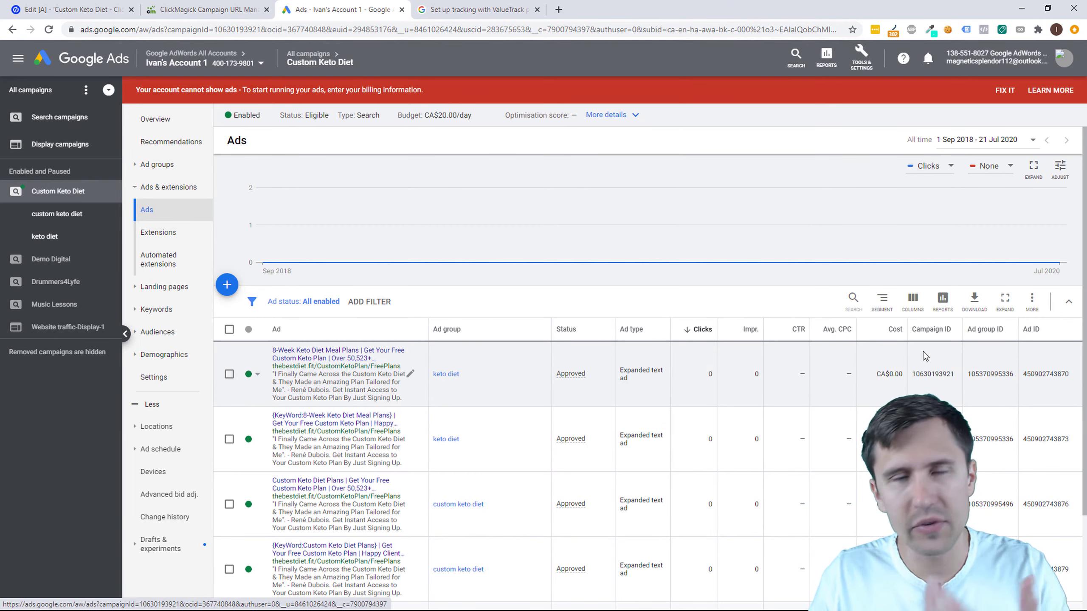
# - Glance between ClickMagick's campaign URLs and the ads list, then land on the ValueTrack parameters help page
pyautogui.click(205, 9)
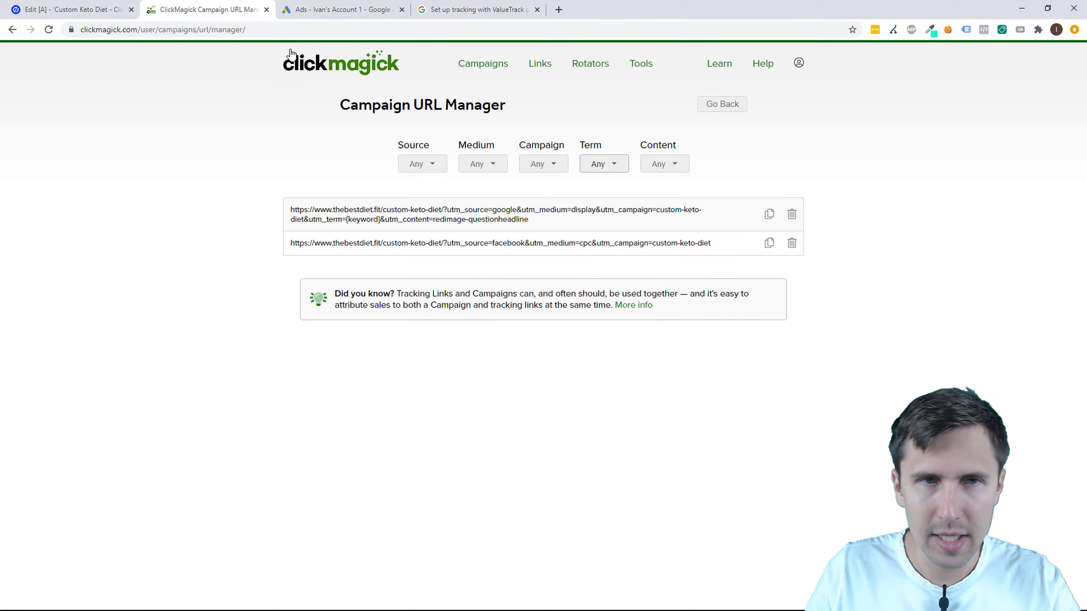
pyautogui.click(339, 9)
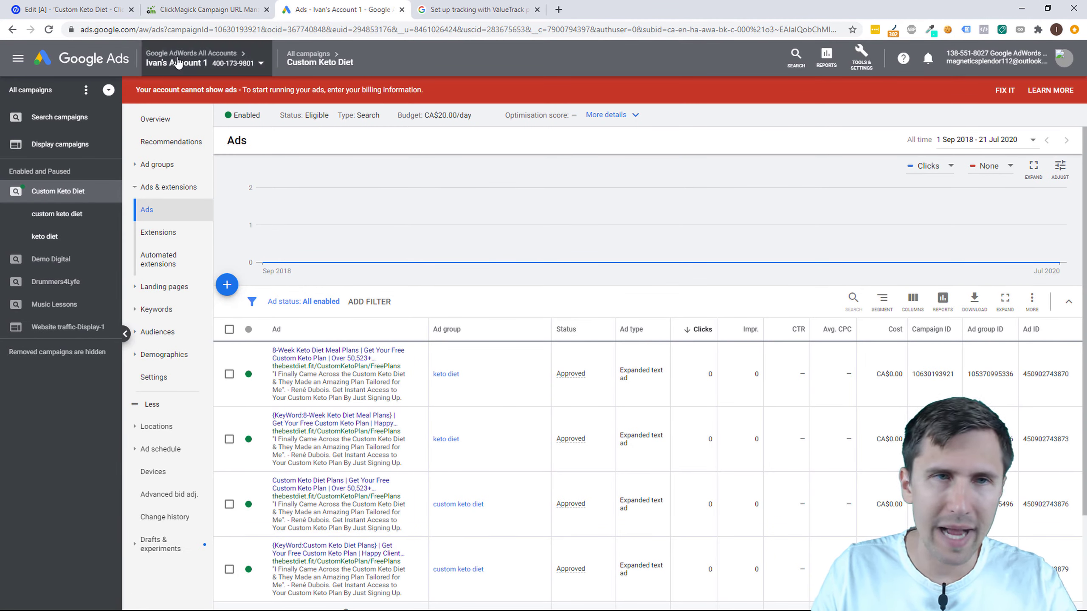
pyautogui.click(205, 10)
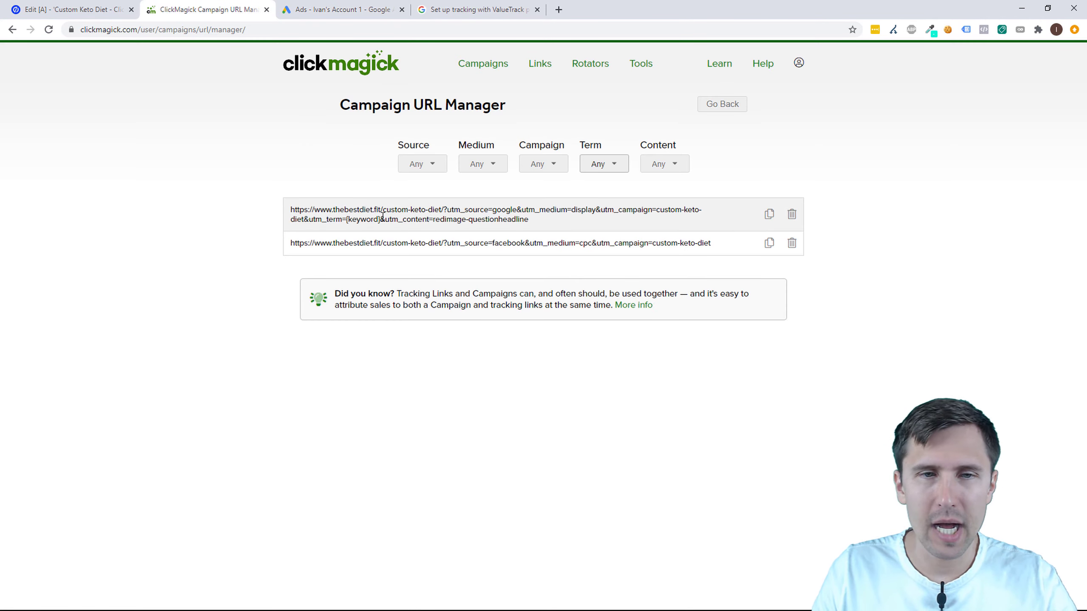
pyautogui.click(477, 9)
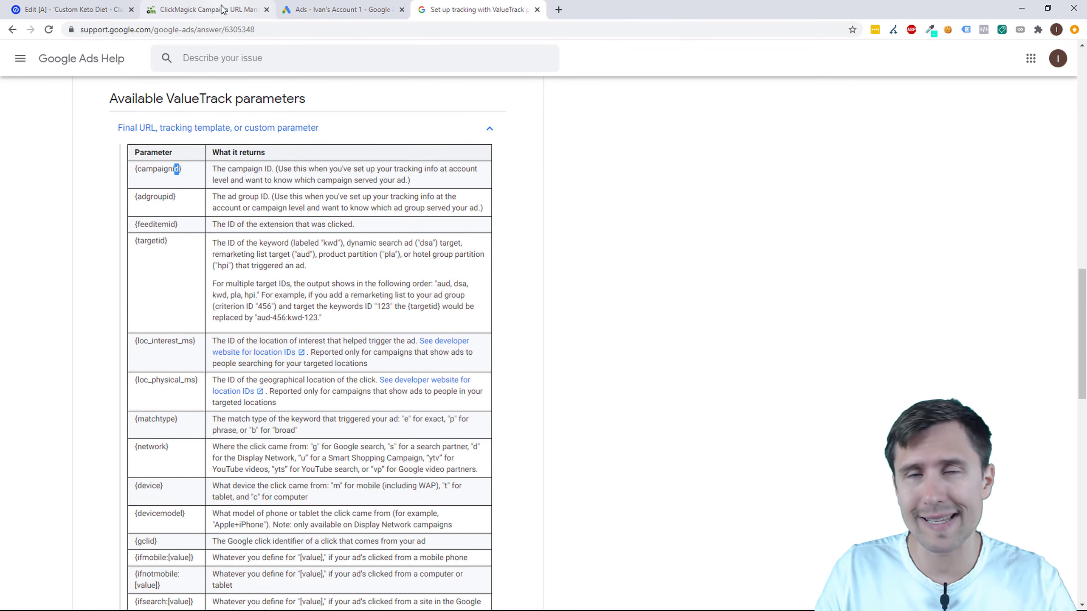
pyautogui.moveTo(208, 10)
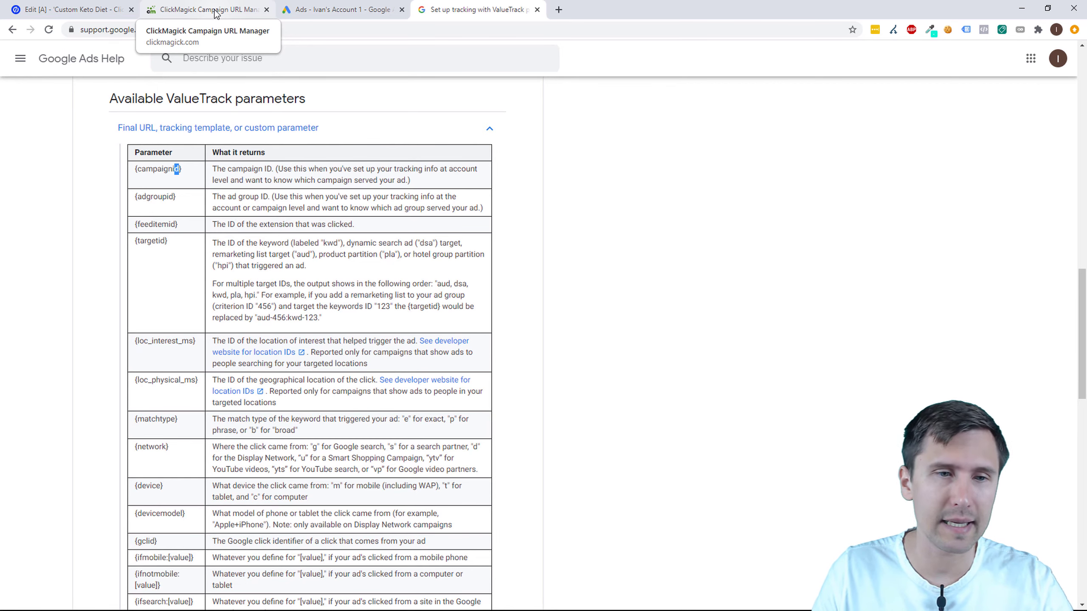
# - Return via the Google Ads ads list to ClickMagick's Campaign URL Manager showing the {keyword} term
pyautogui.click(336, 10)
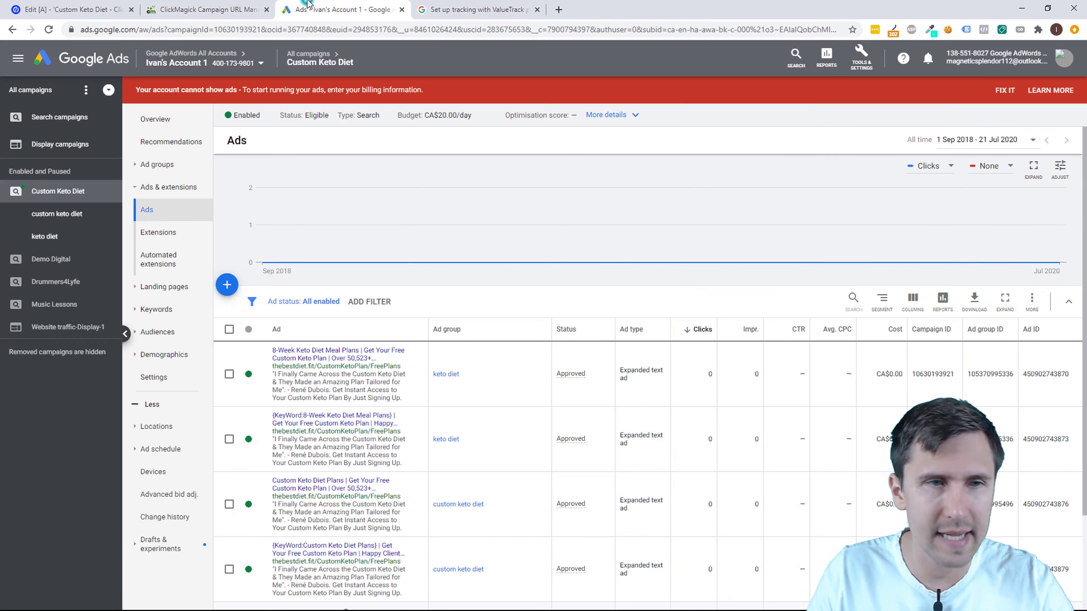
pyautogui.click(206, 9)
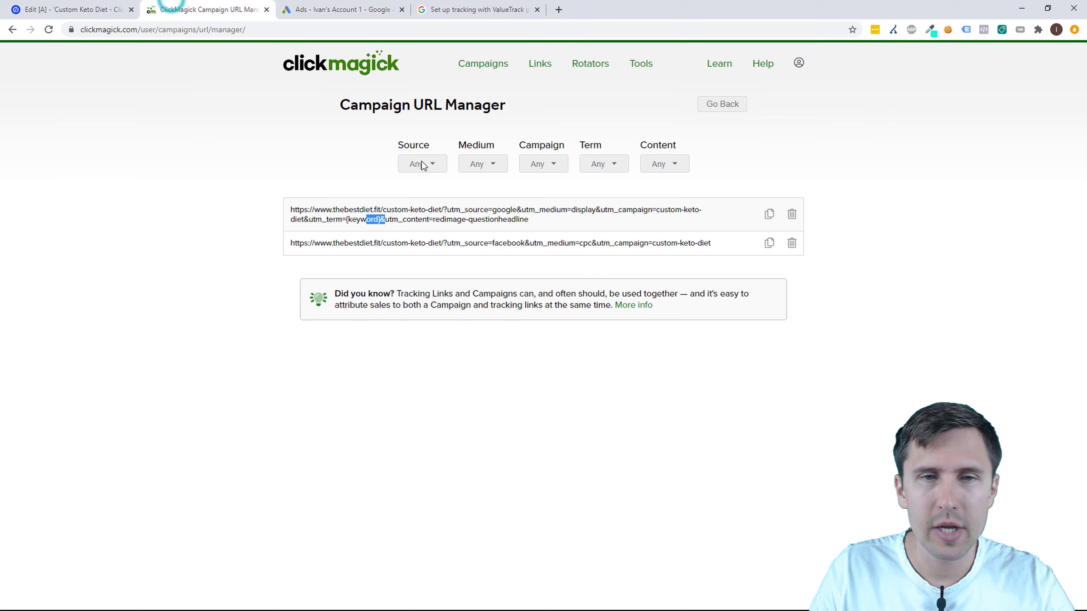
pyautogui.moveTo(511, 172)
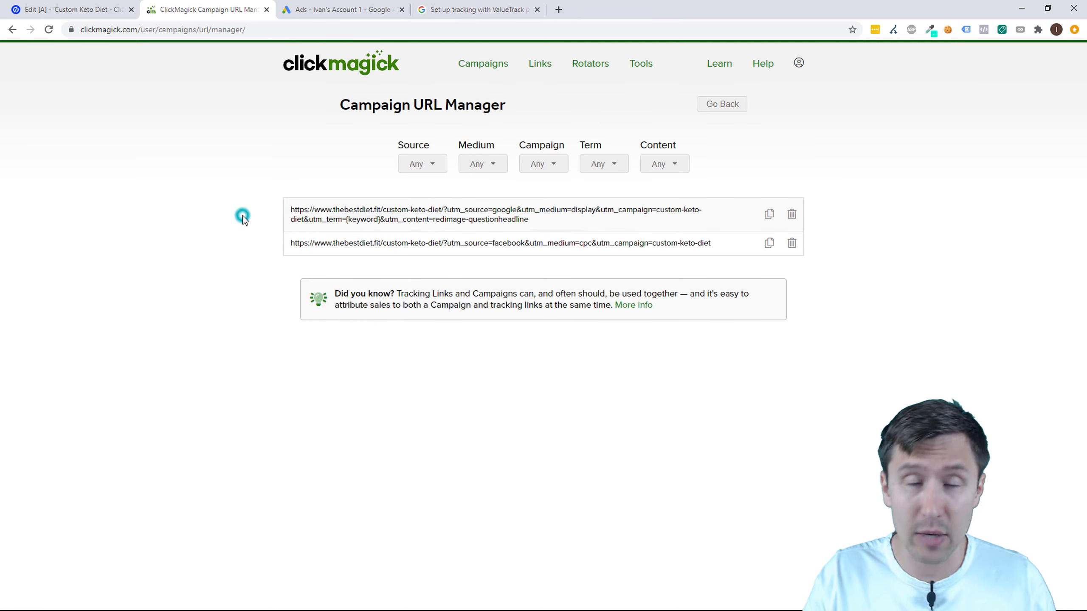
pyautogui.moveTo(312, 282)
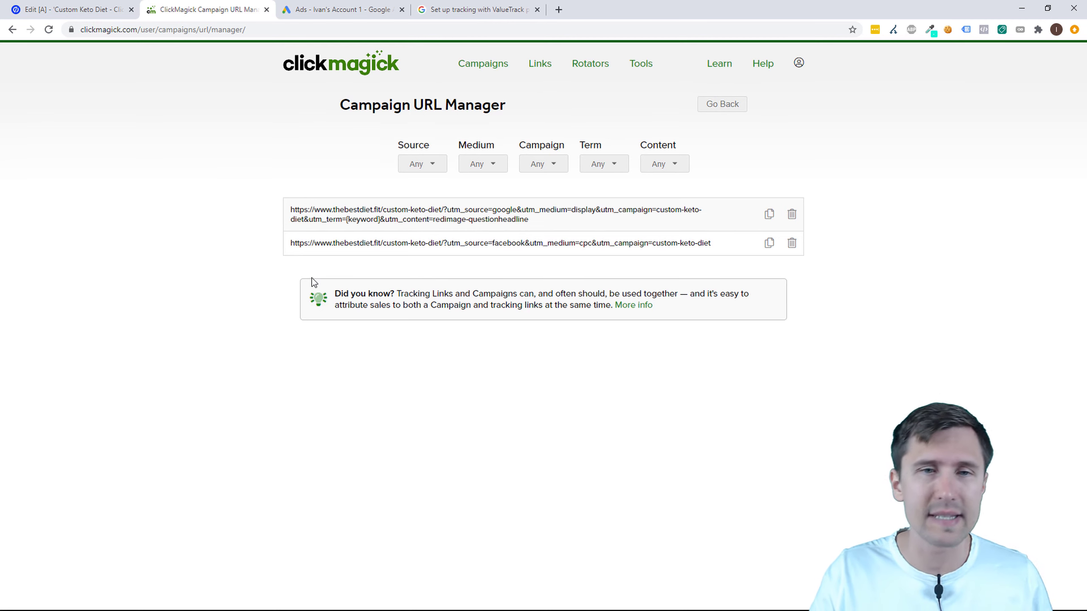
pyautogui.moveTo(355, 250)
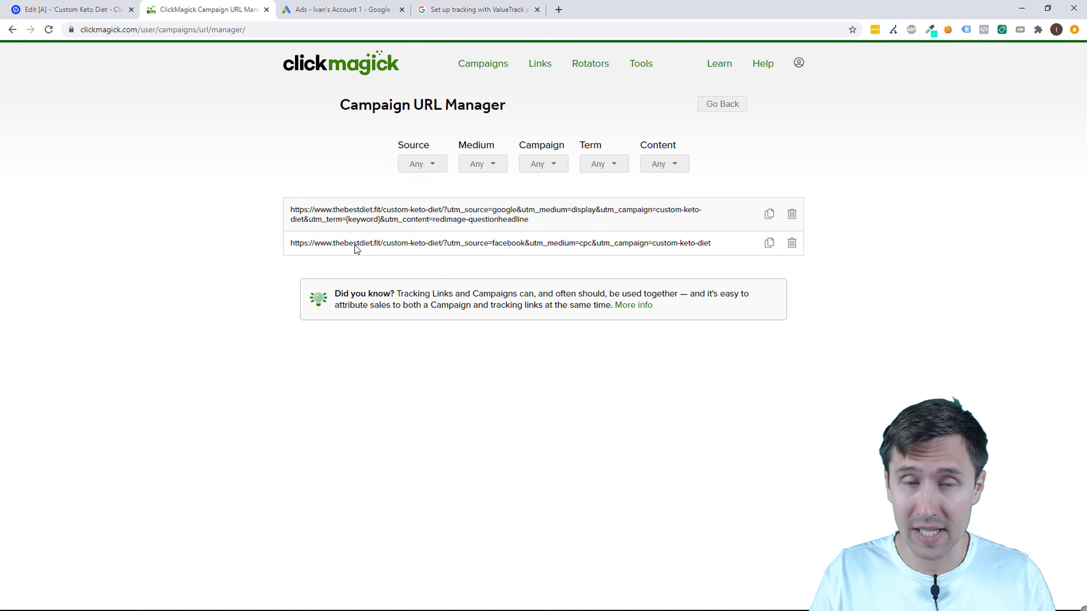
pyautogui.moveTo(341, 180)
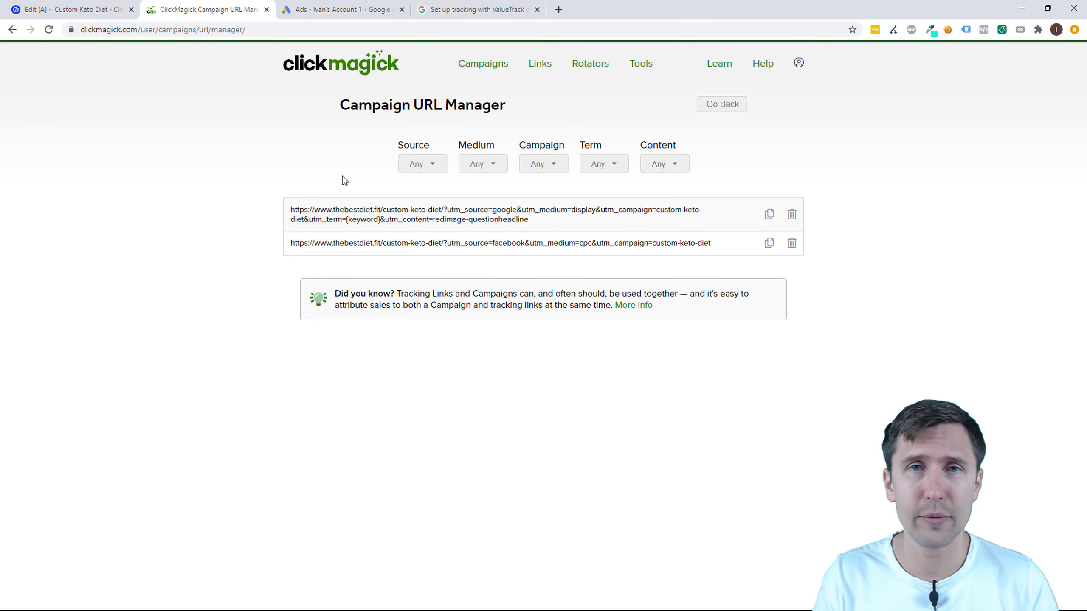